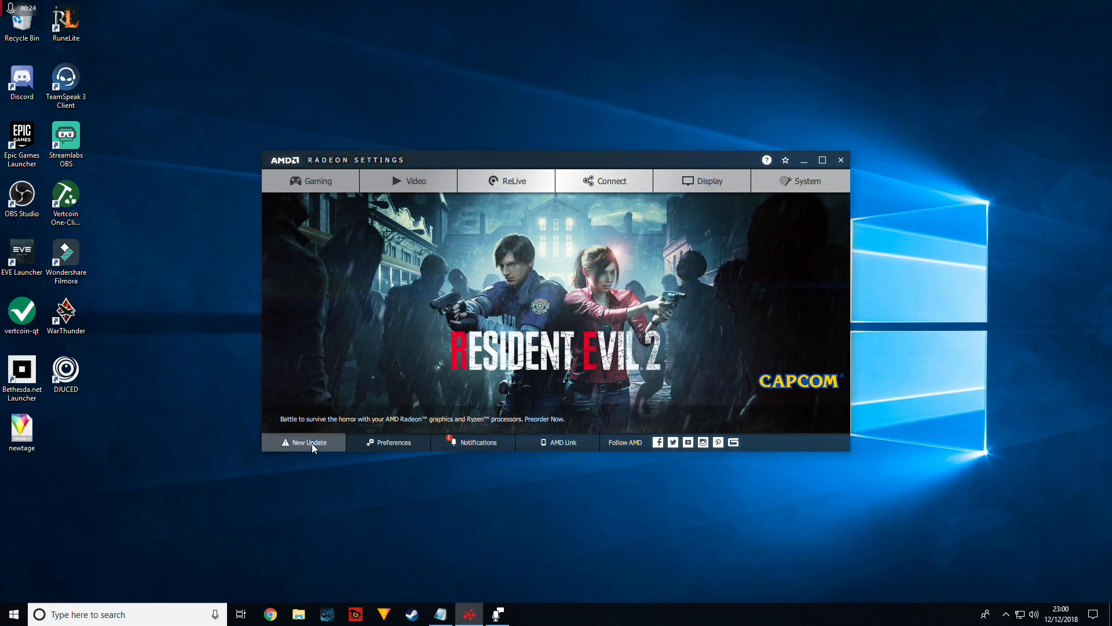
Step: Check AMD Radeon driver updates: 18.11.1 installed, 18.9.3 recommended, 18.12.1.1 optional
left_click(307, 442)
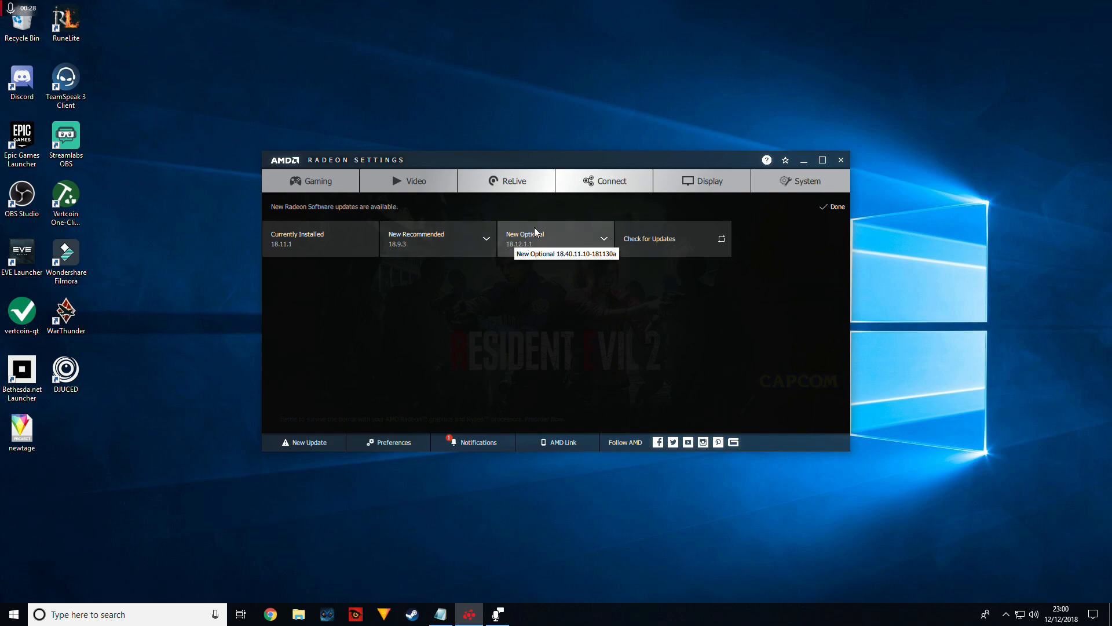
mouse_move(281, 244)
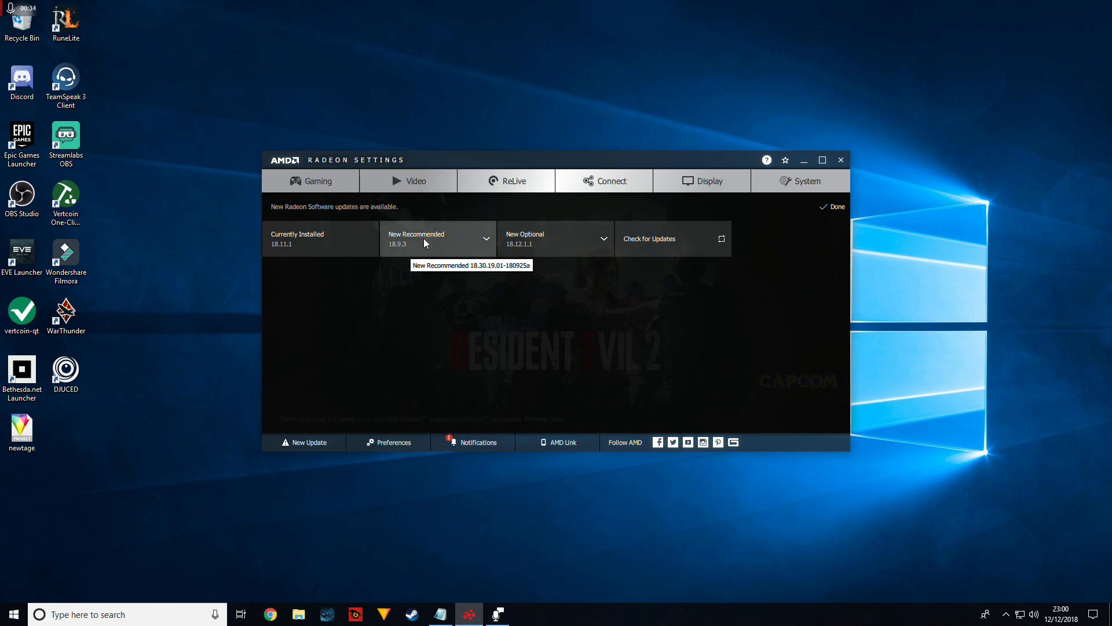
mouse_move(440, 307)
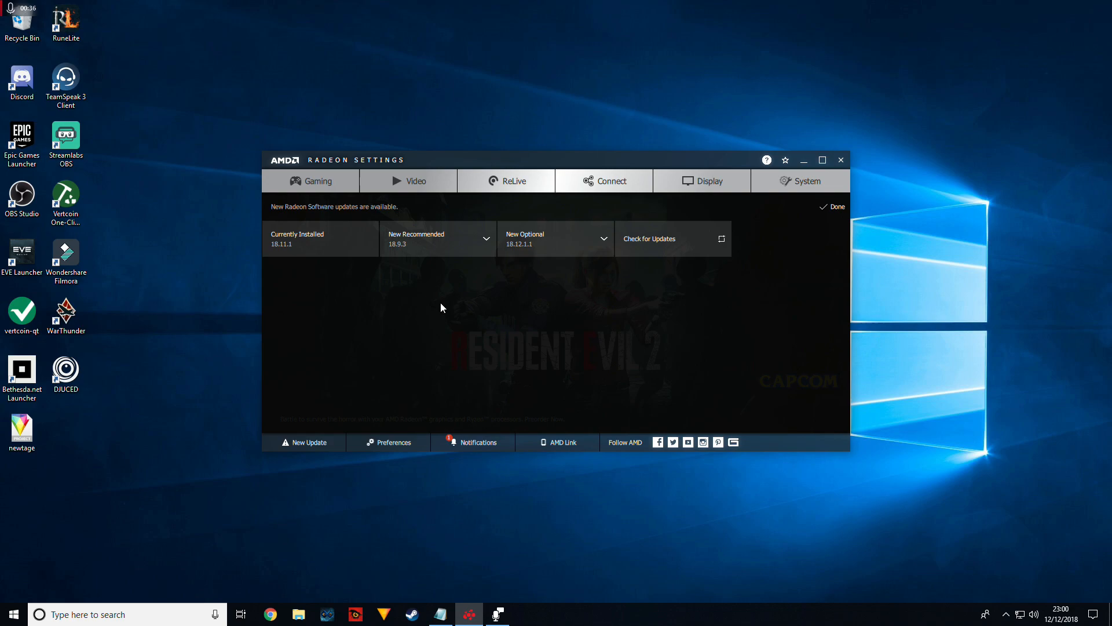
mouse_move(431, 272)
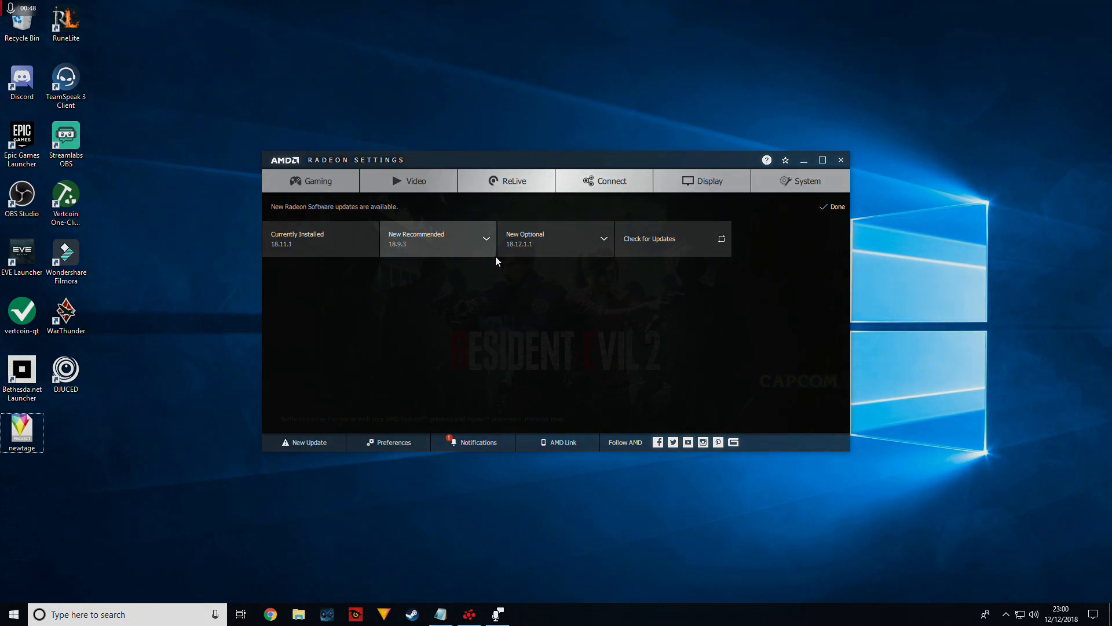
left_click(840, 160)
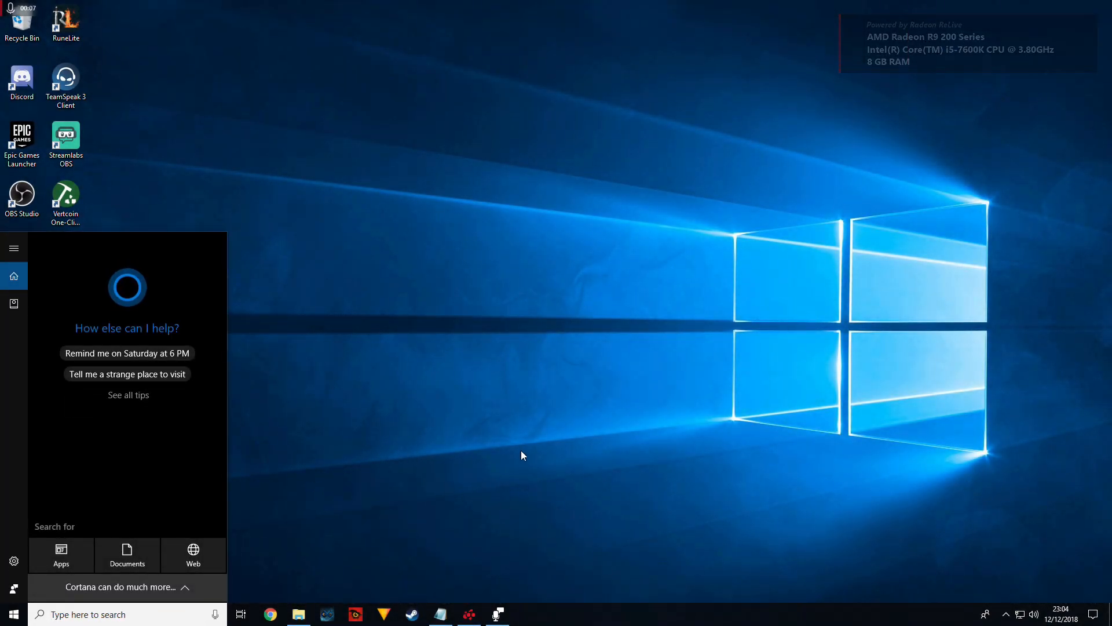
mouse_move(534, 438)
type("task")
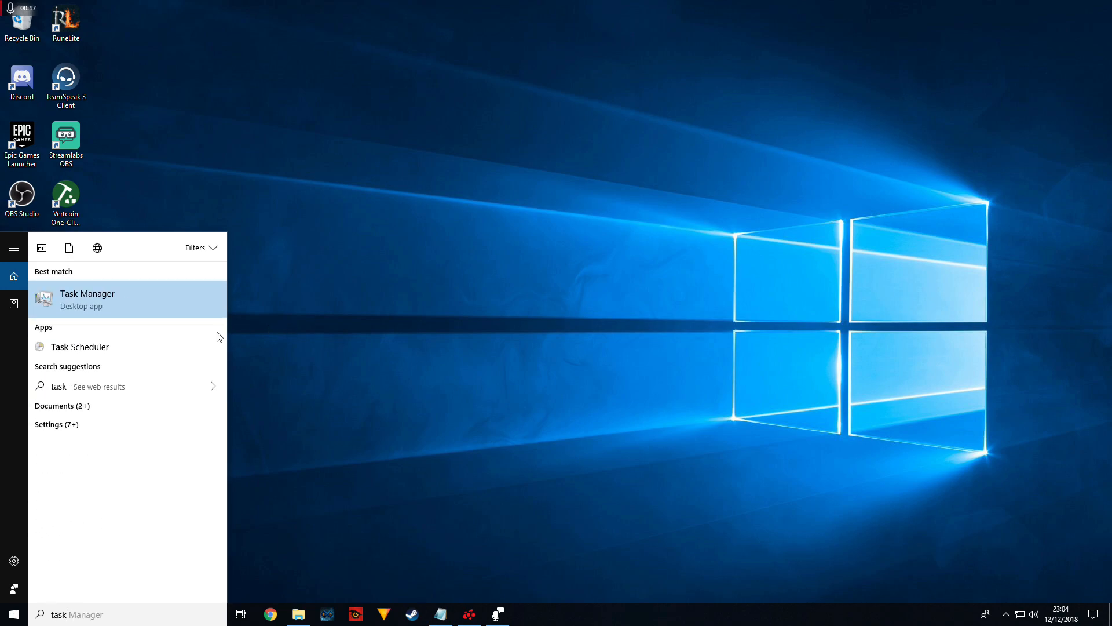
Step: Review Task Manager's start-up list, where only Logitech, Realtek and Windows Defender are enabled
left_click(87, 298)
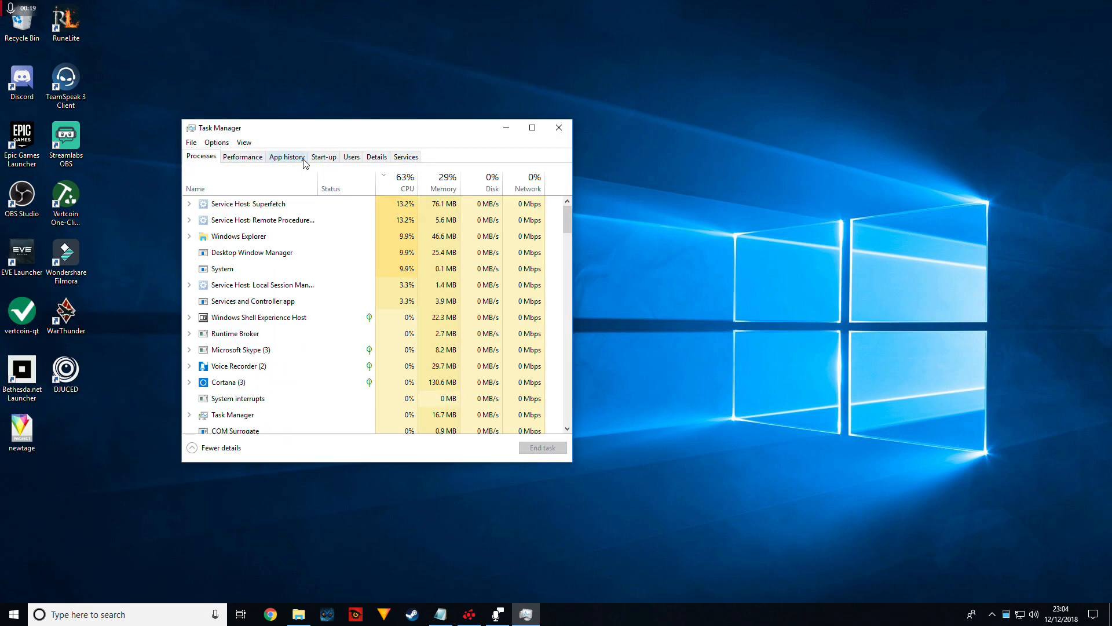
left_click(324, 156)
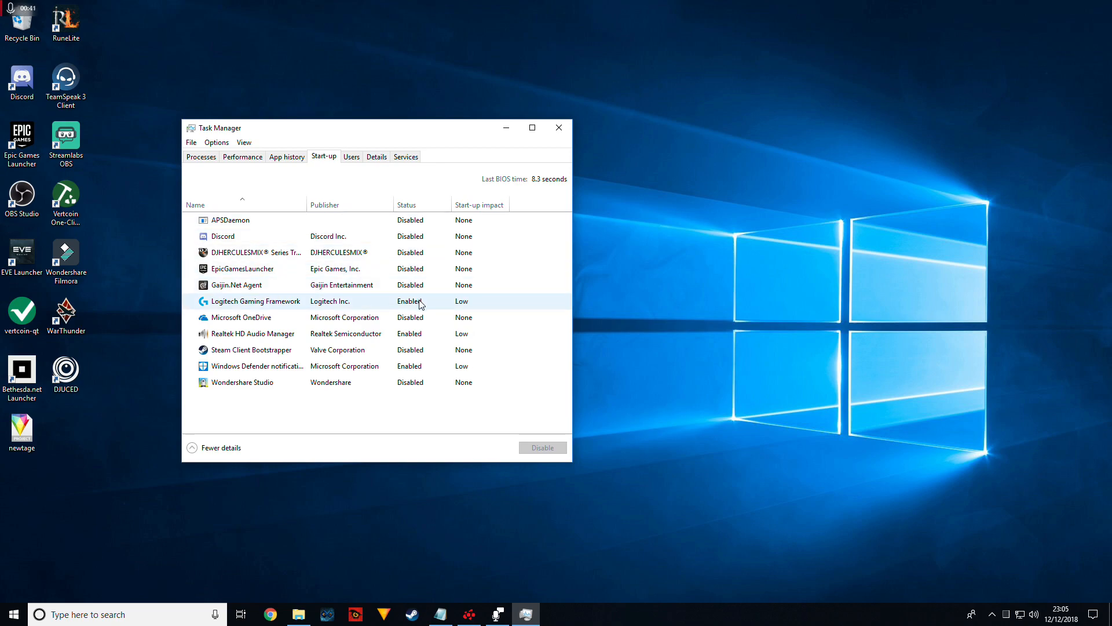
left_click(256, 349)
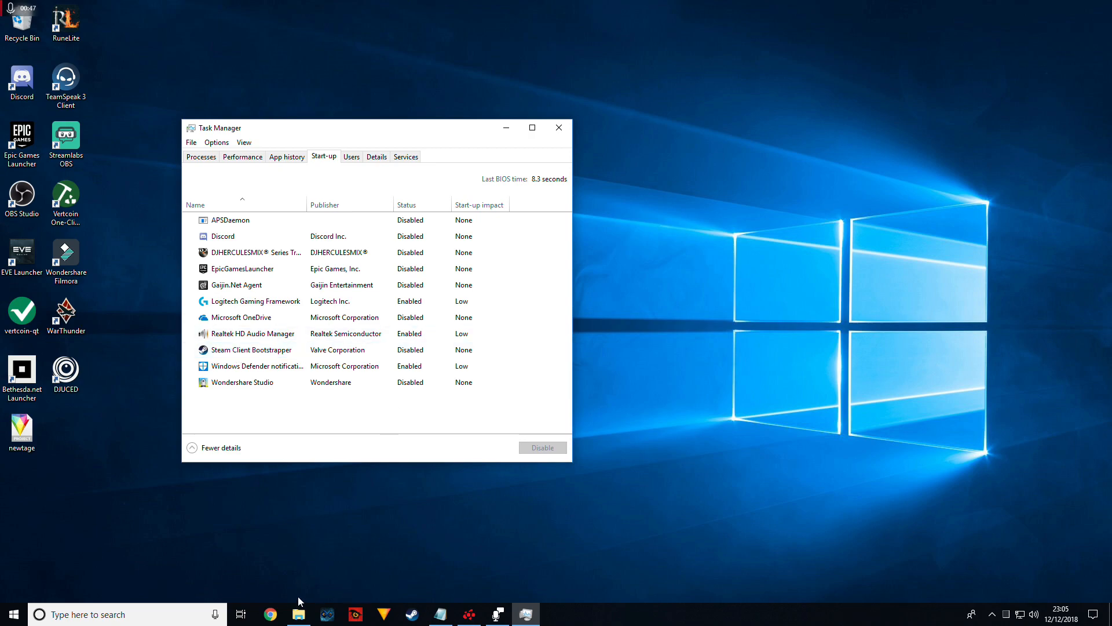
left_click(251, 349)
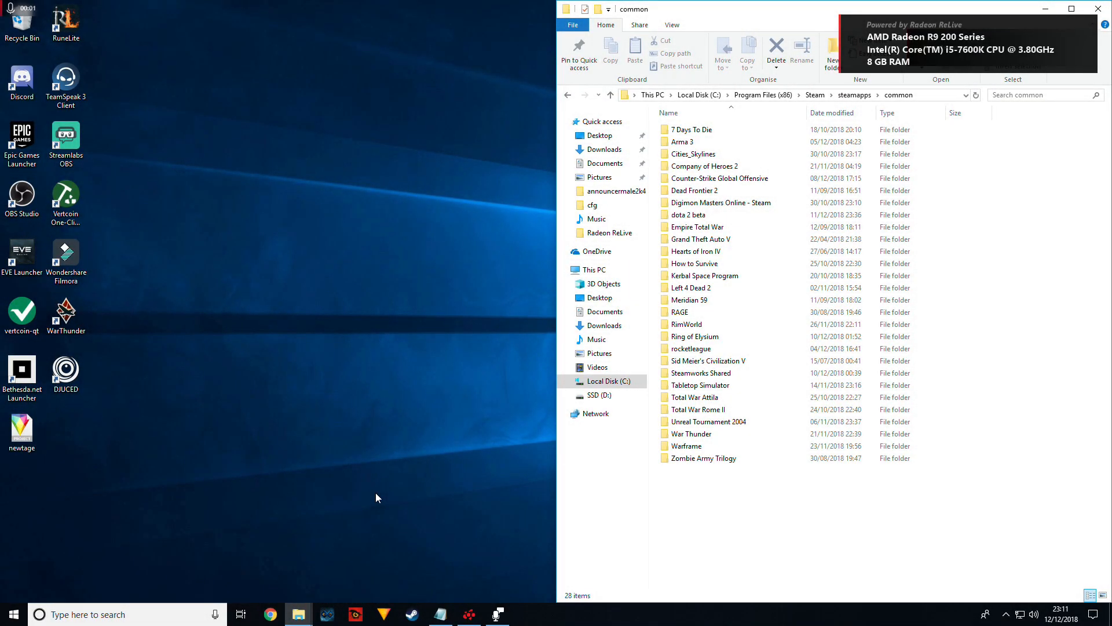
mouse_move(360, 113)
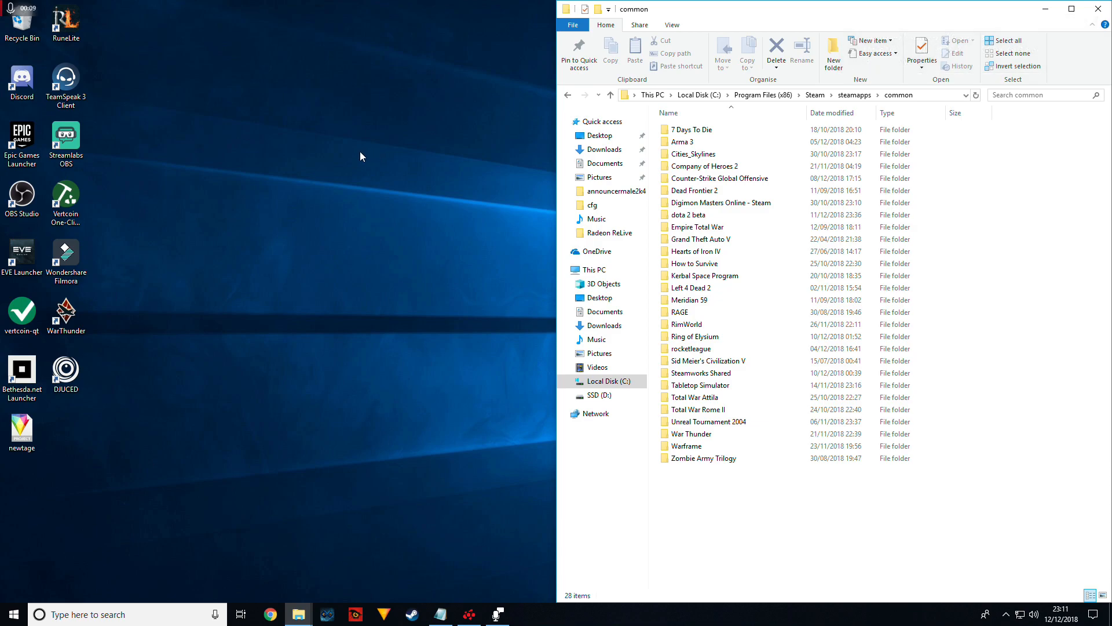
mouse_move(383, 172)
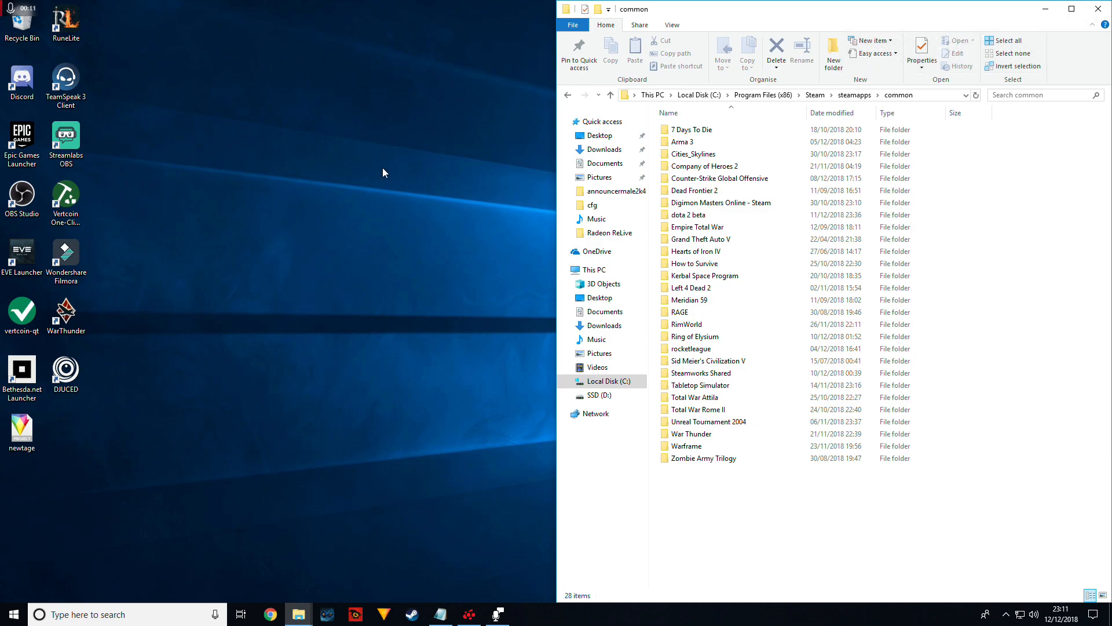
mouse_move(386, 177)
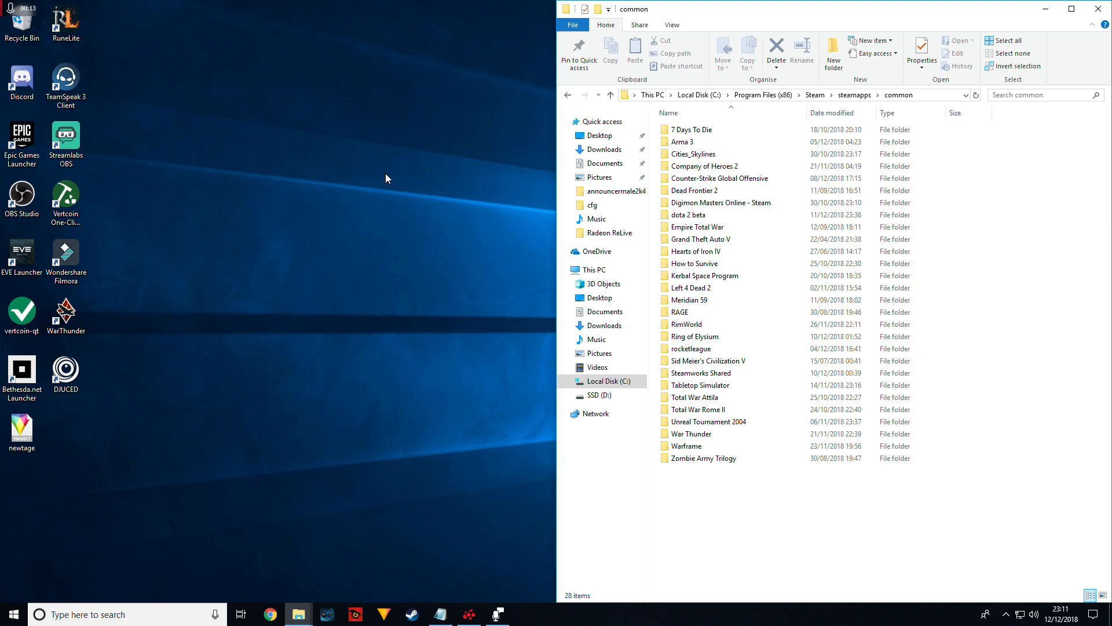
mouse_move(318, 180)
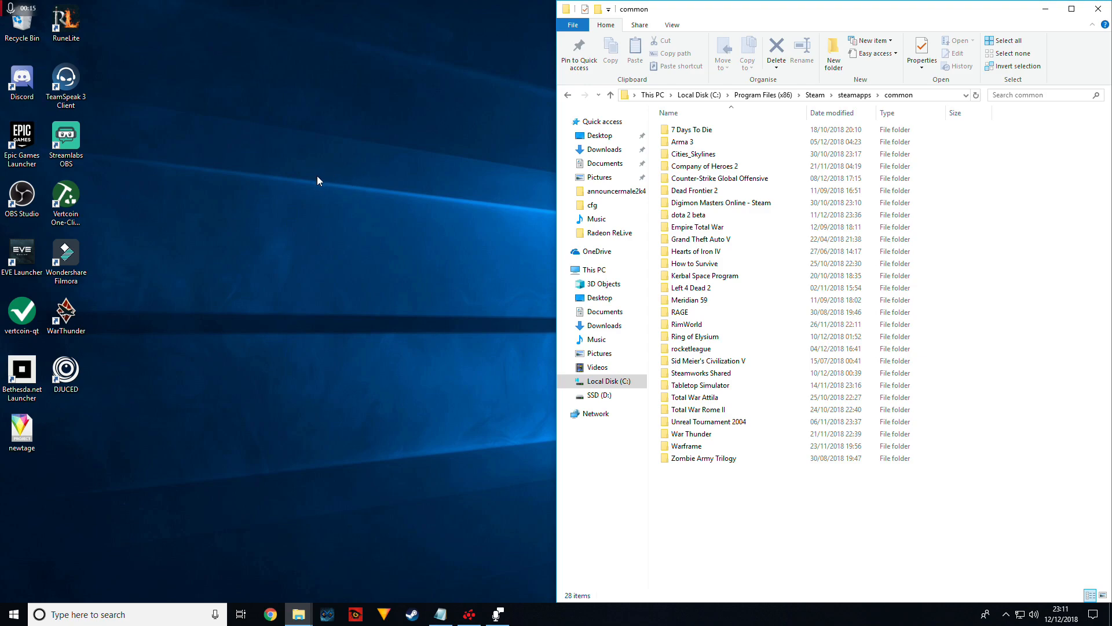
mouse_move(339, 150)
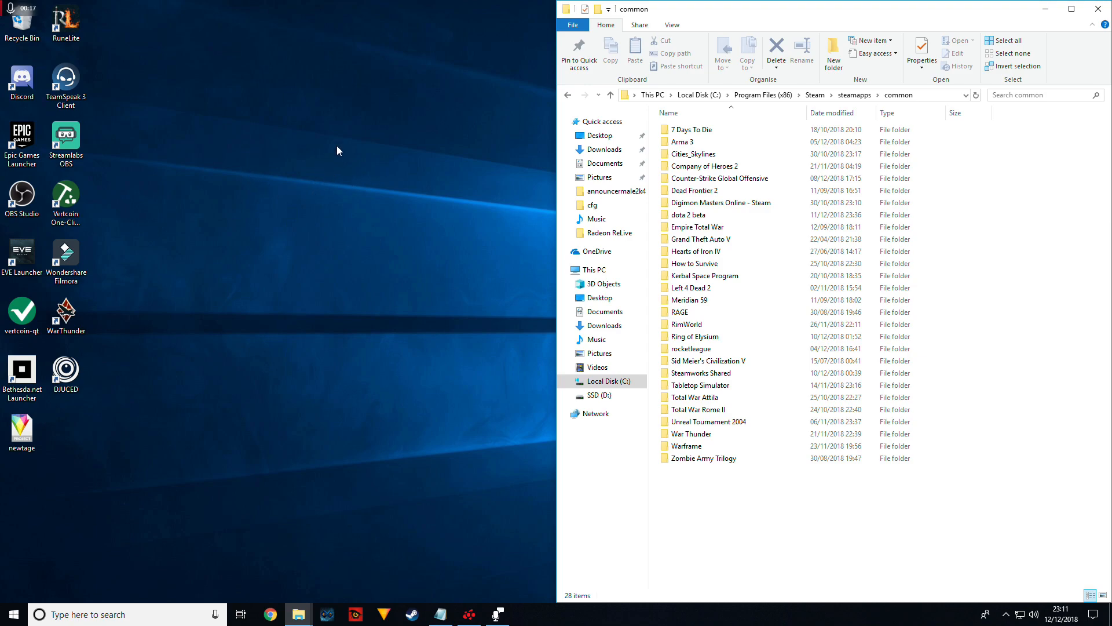
mouse_move(276, 211)
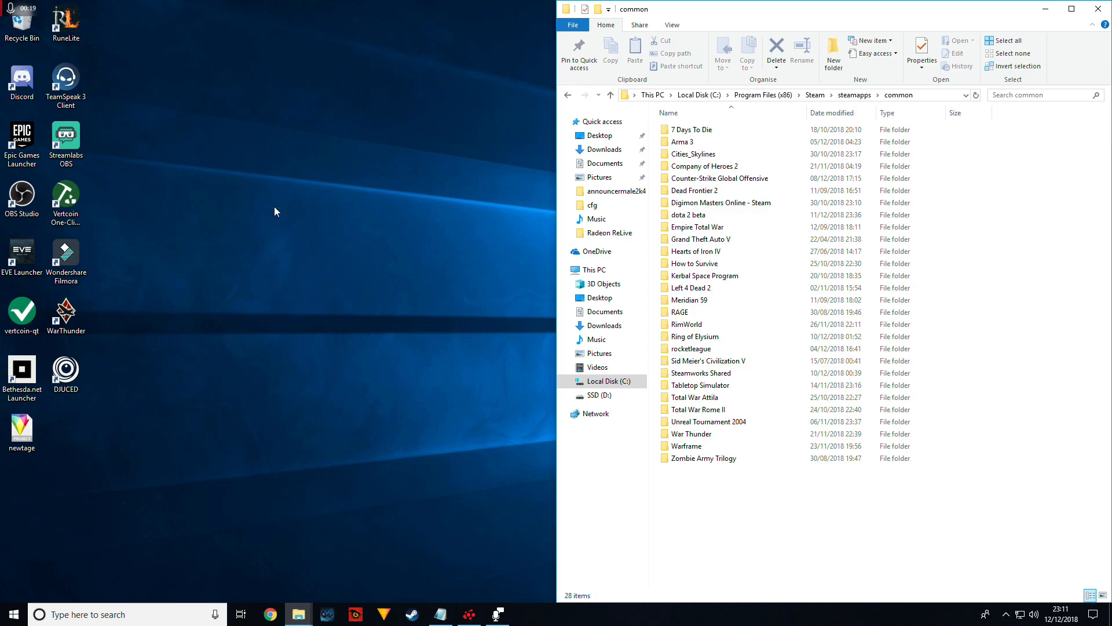
type("this pc")
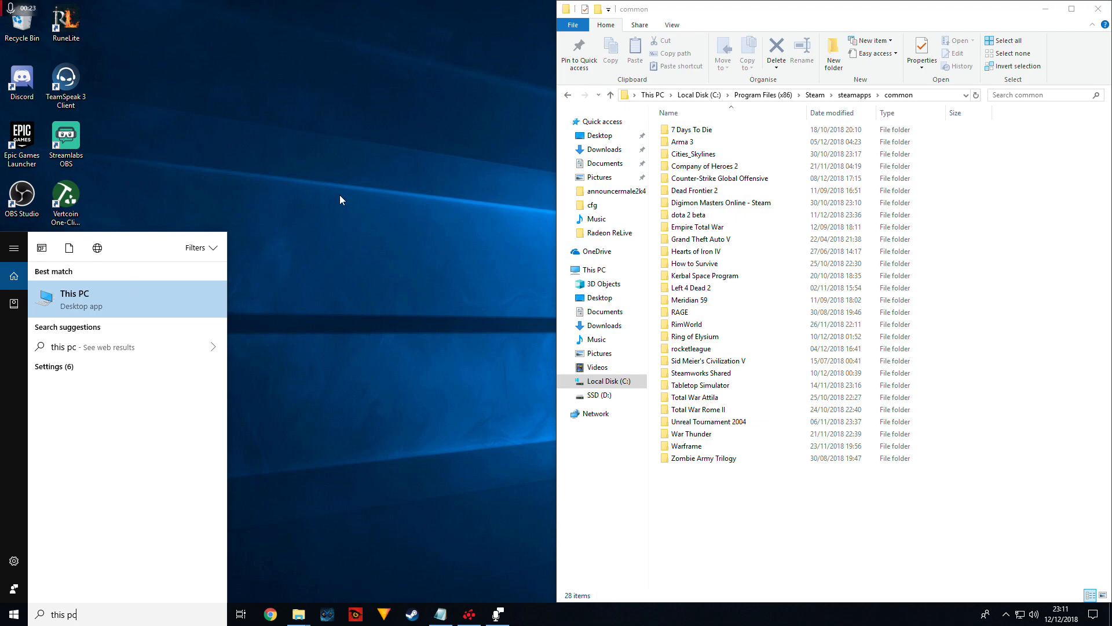
mouse_move(221, 174)
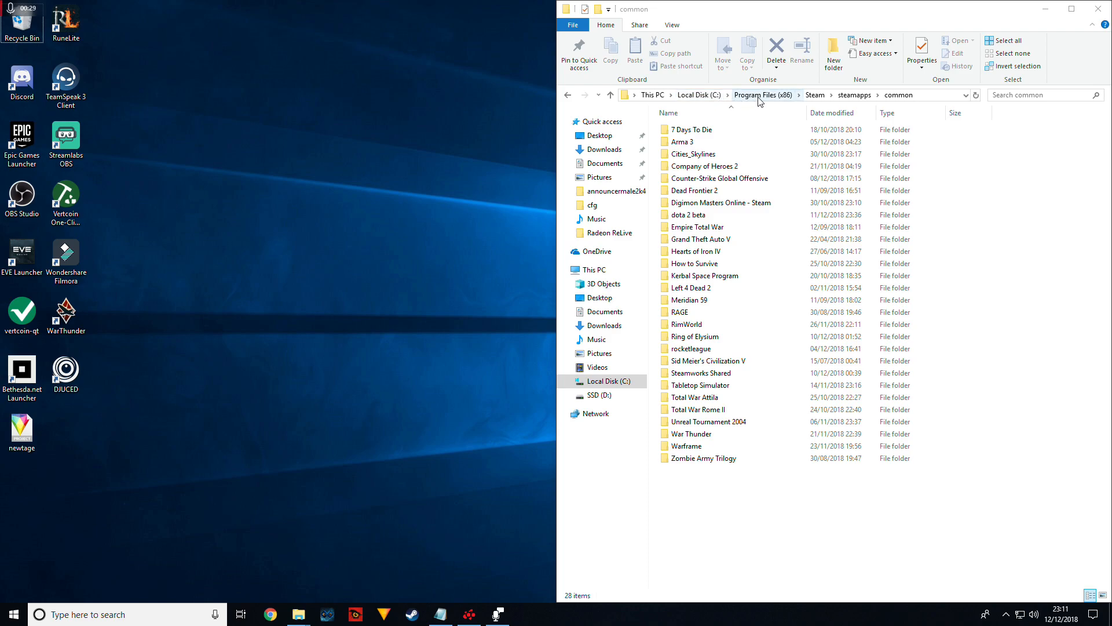
mouse_move(812, 98)
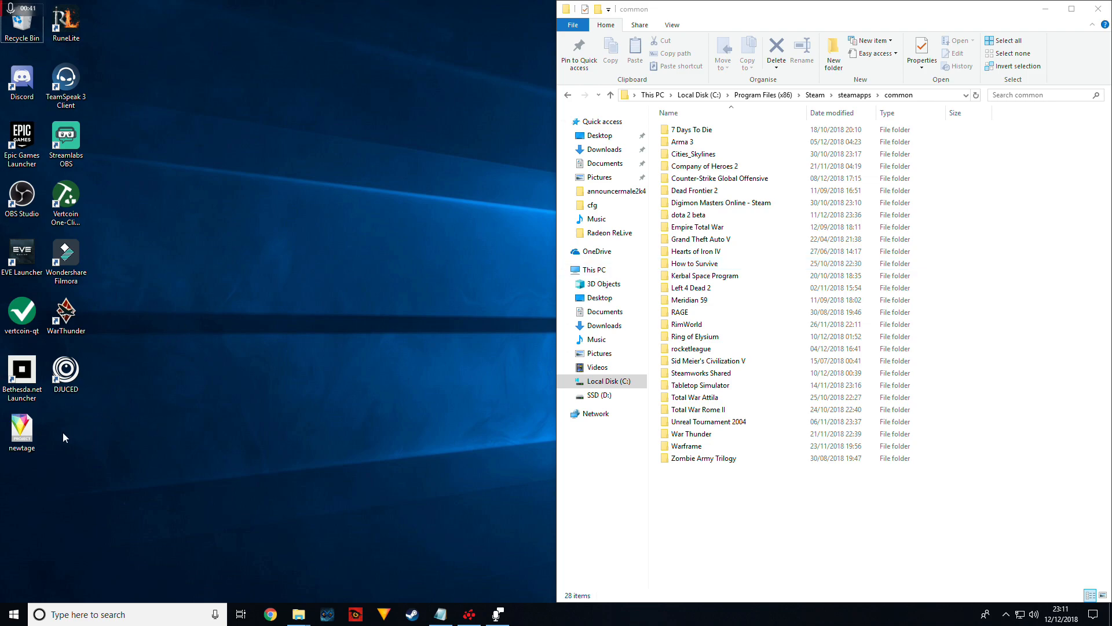
mouse_move(279, 391)
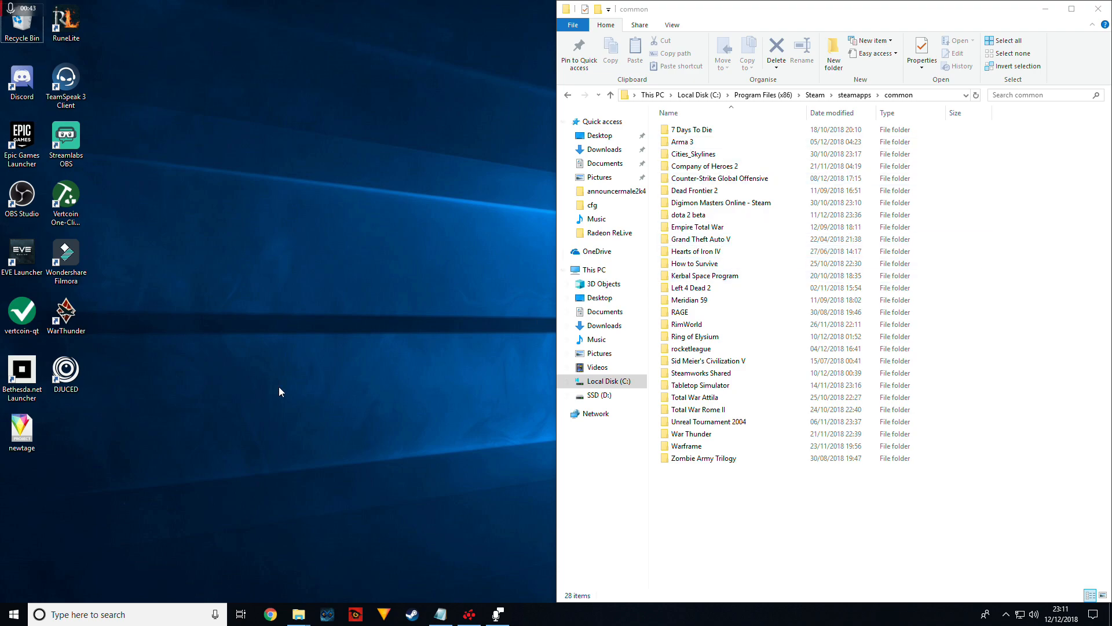
mouse_move(328, 565)
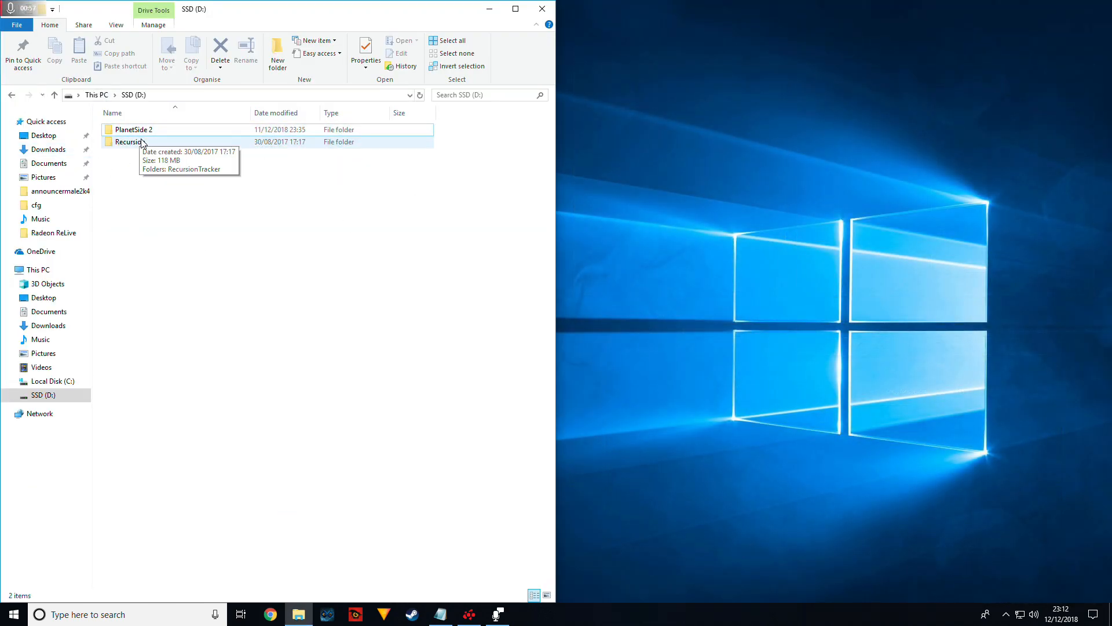
Step: Look over the PlanetSide 2 game folder on SSD (D:), then close the window
double_click(134, 130)
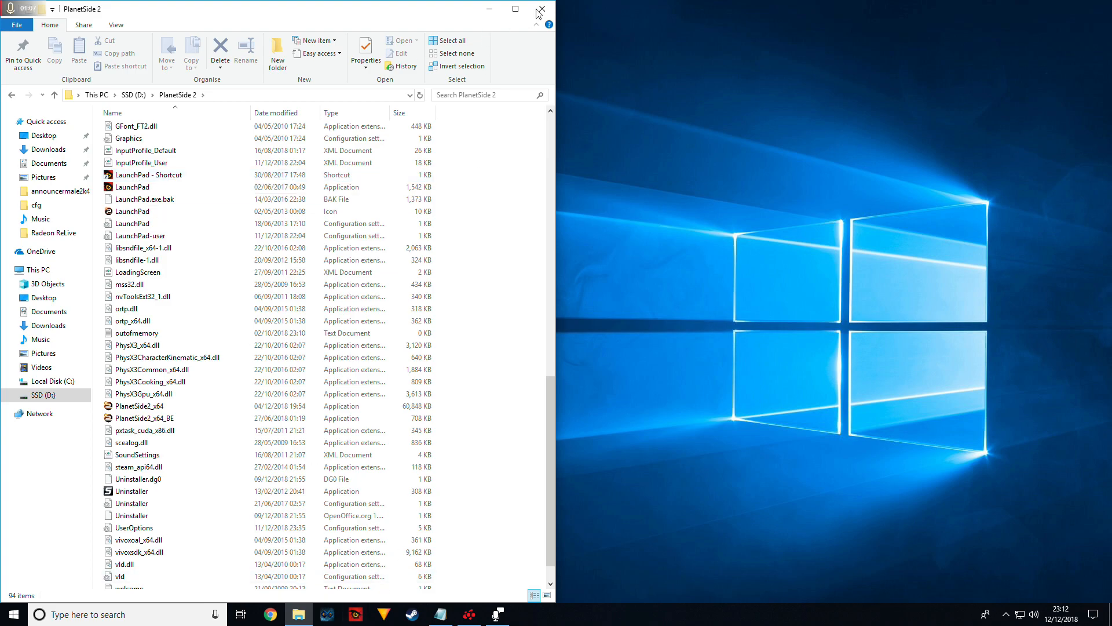
left_click(540, 10)
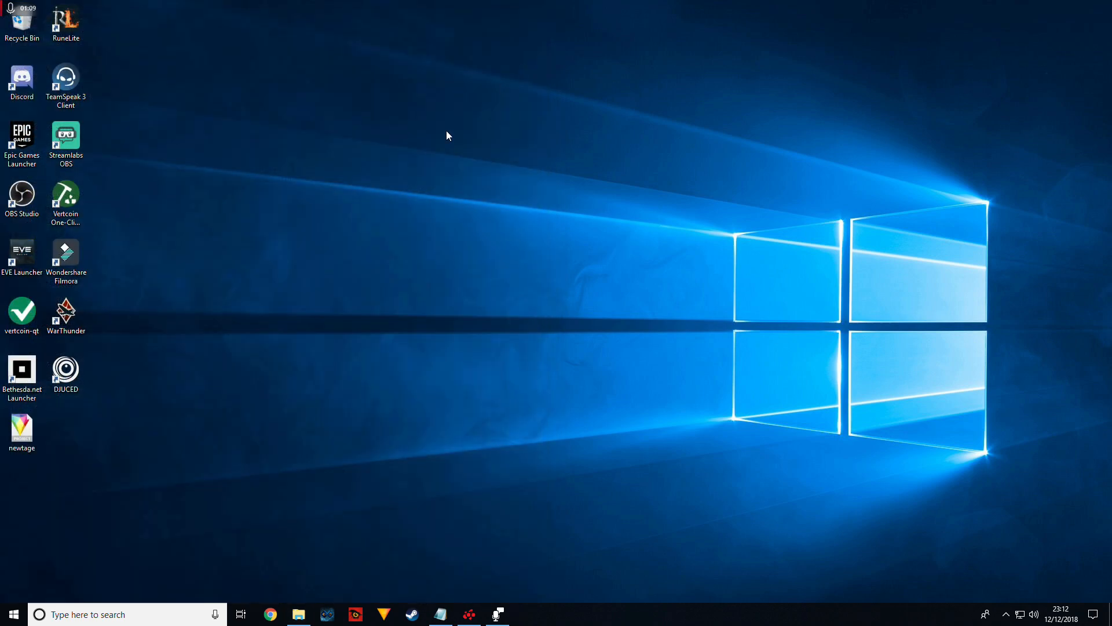
mouse_move(81, 411)
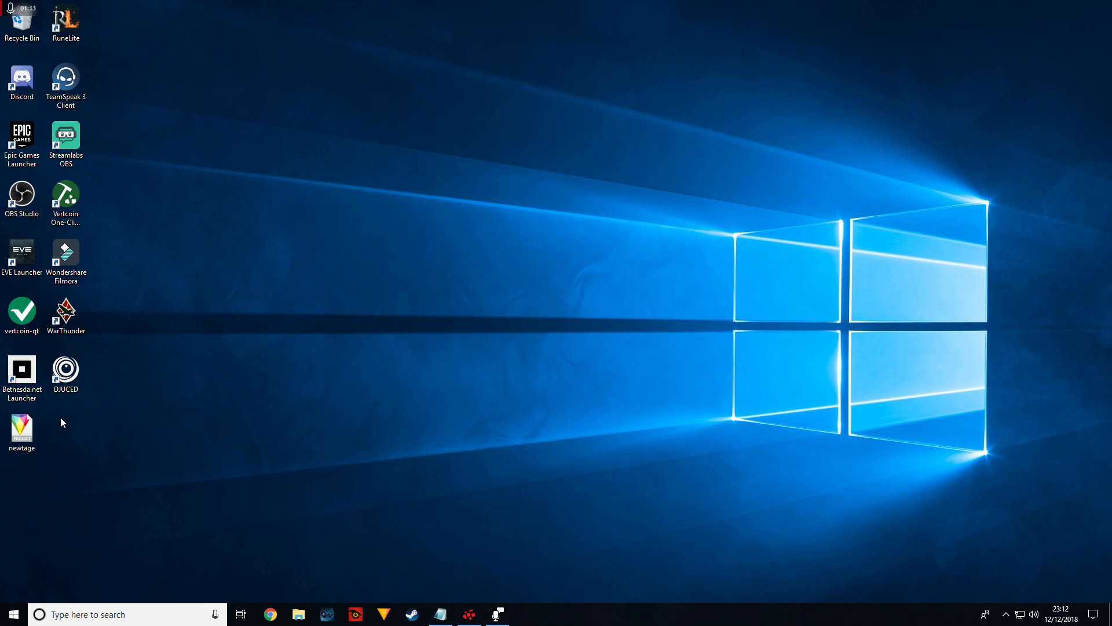
mouse_move(560, 582)
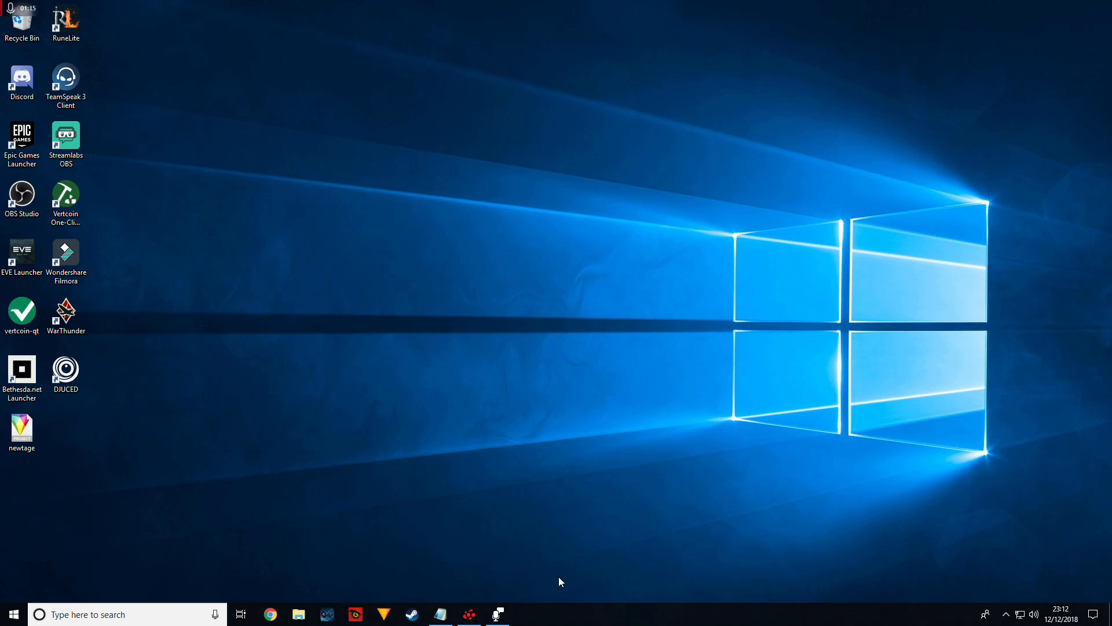
mouse_move(436, 541)
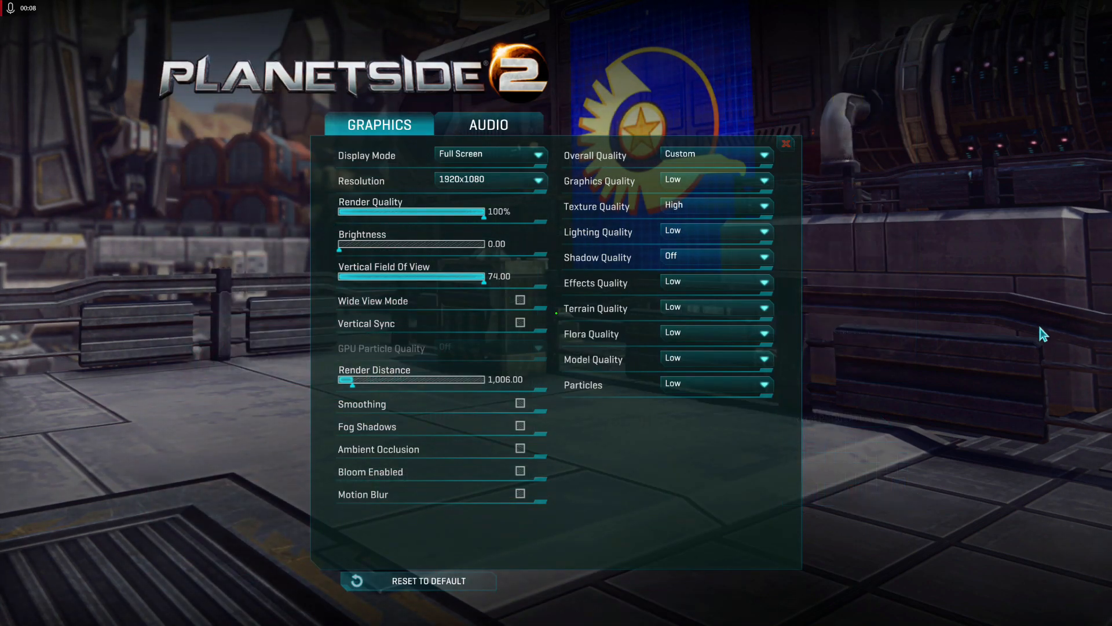
Step: Keep PlanetSide 2's display mode on Full Screen at 1920x1080
left_click(489, 154)
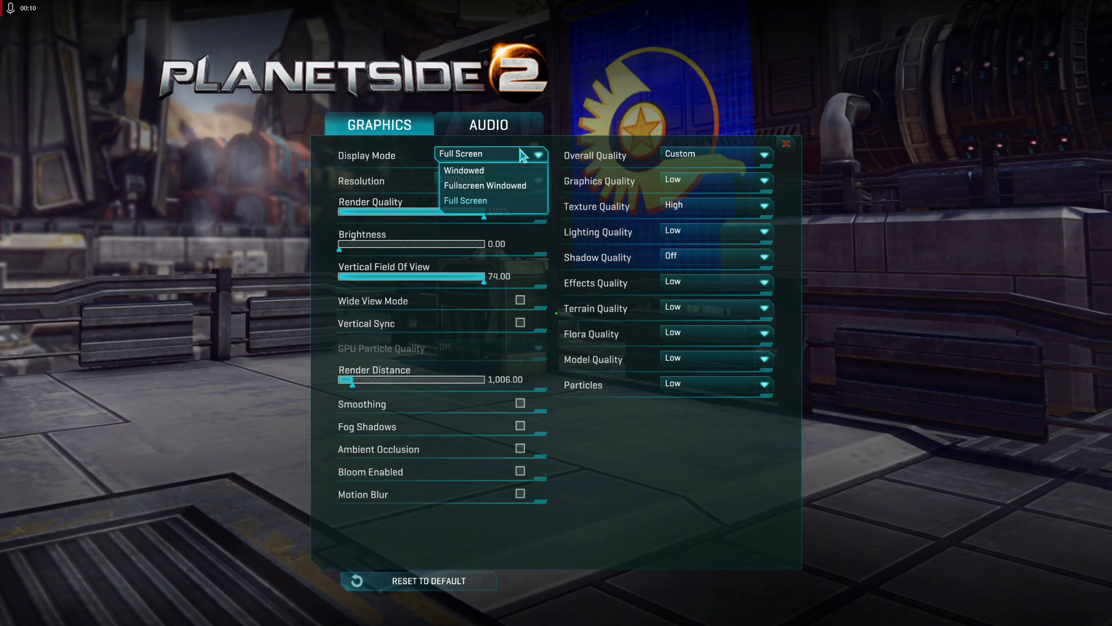
left_click(465, 199)
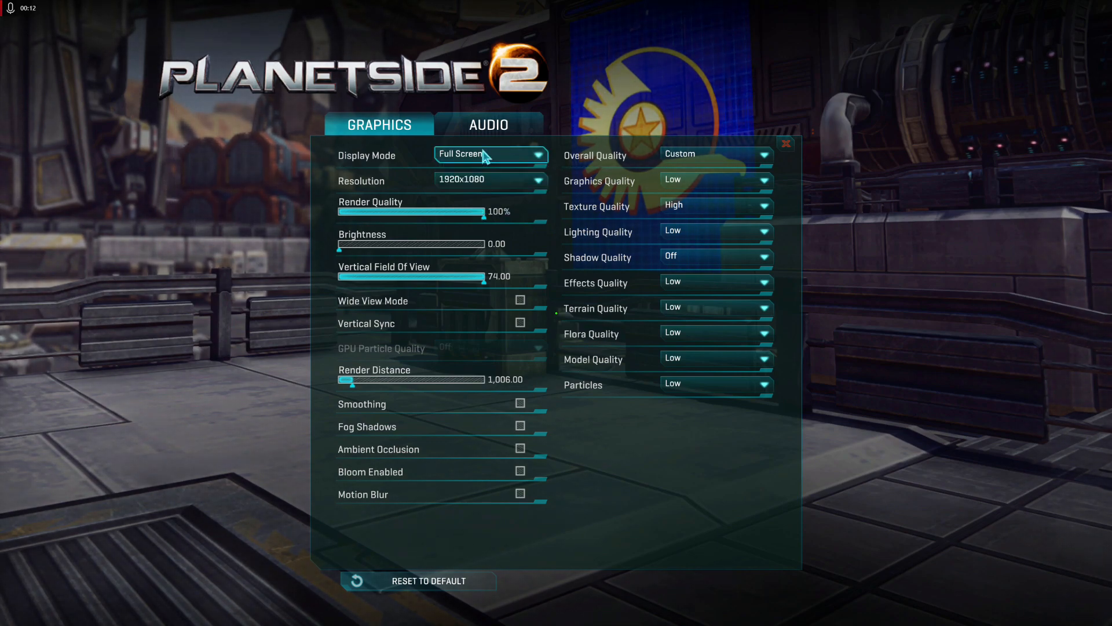
mouse_move(489, 179)
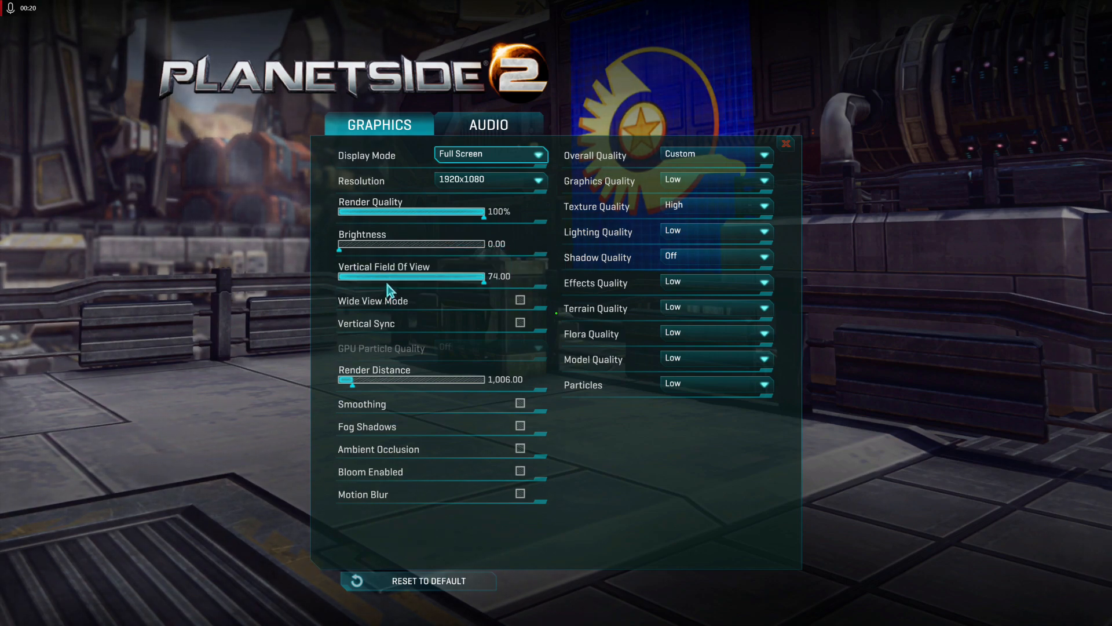
mouse_move(388, 303)
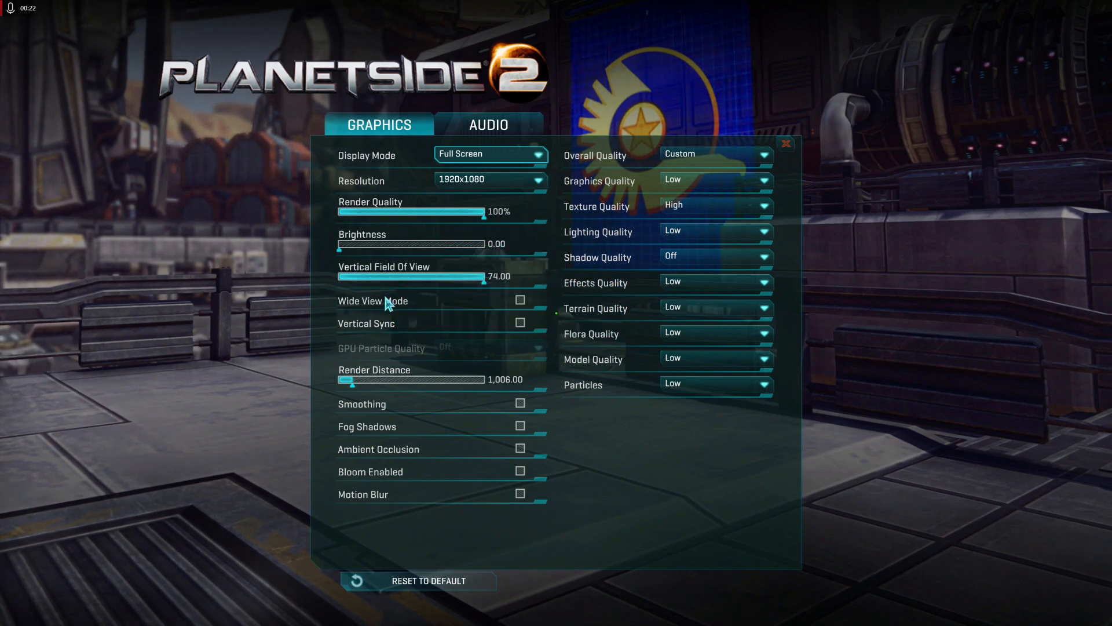
mouse_move(383, 306)
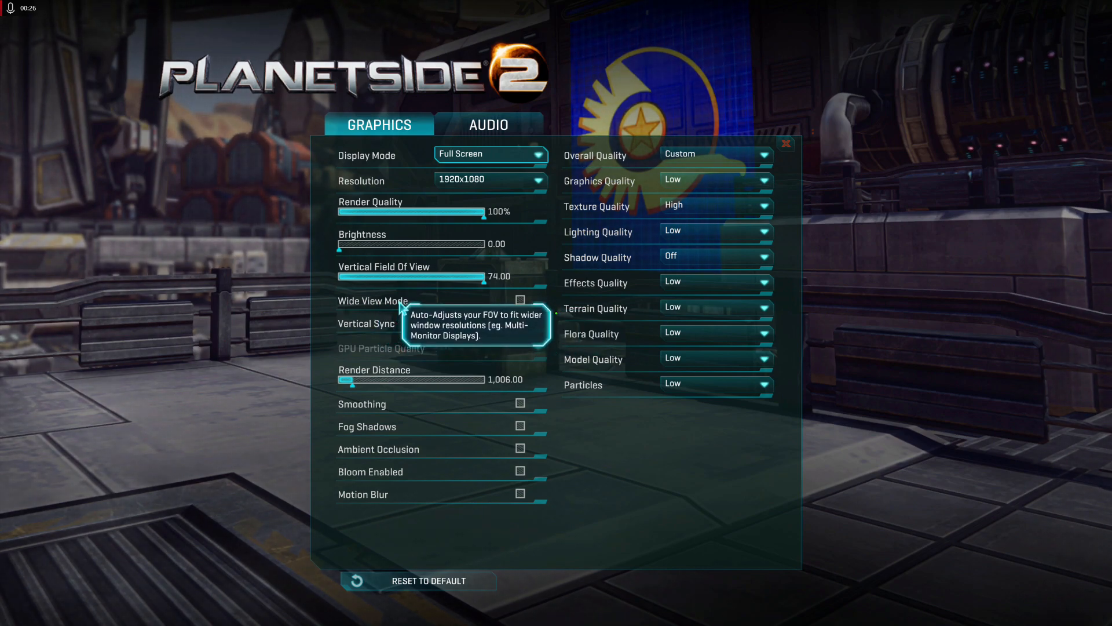
mouse_move(372, 322)
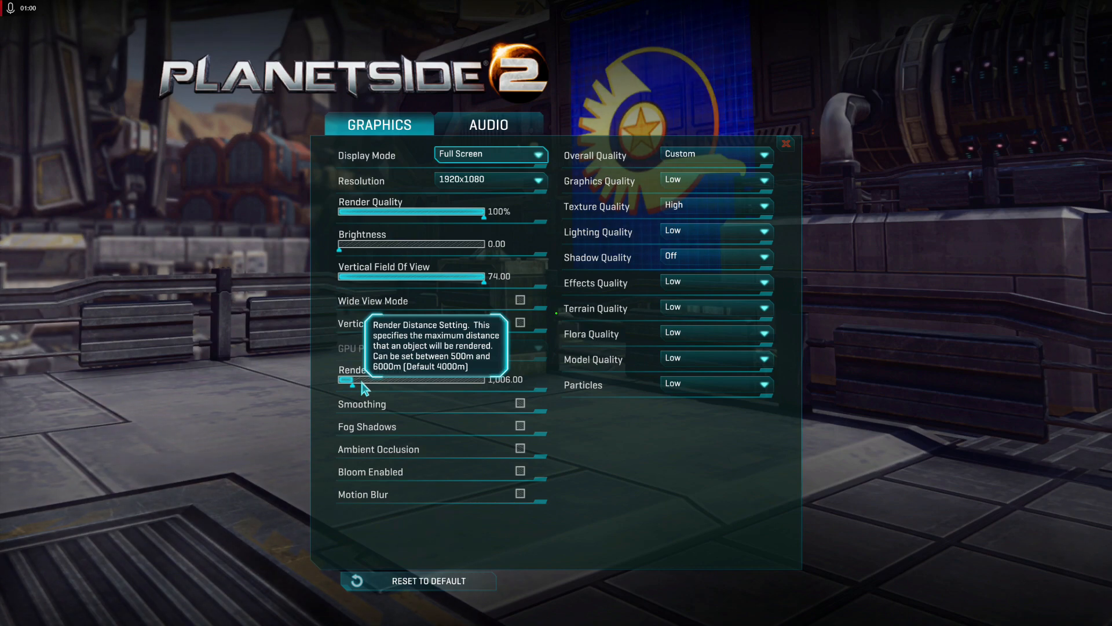
mouse_move(381, 455)
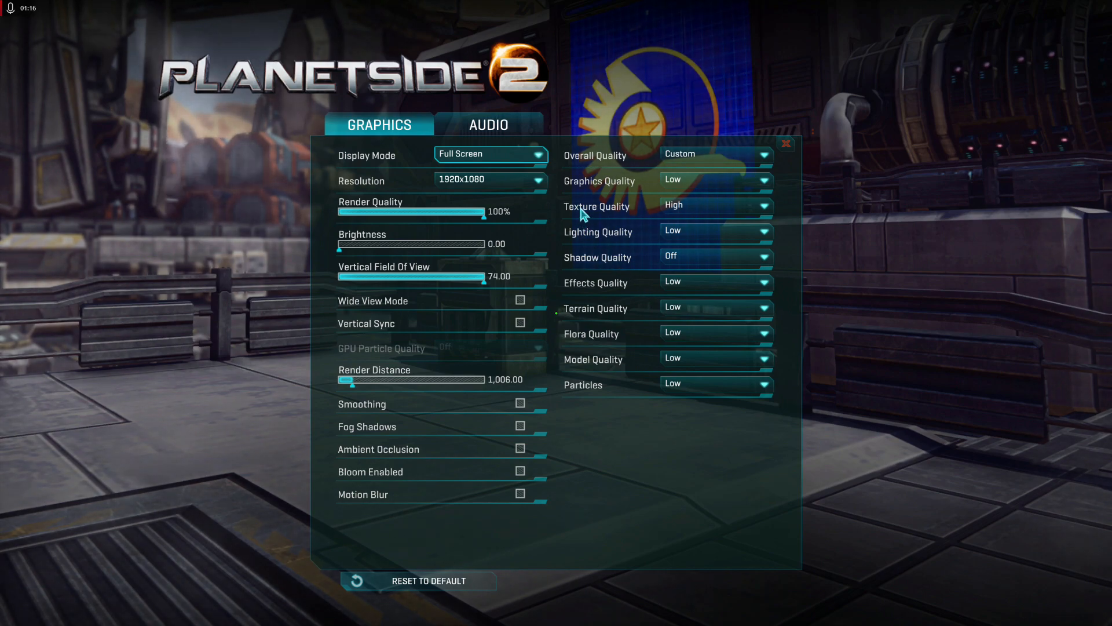
mouse_move(599, 209)
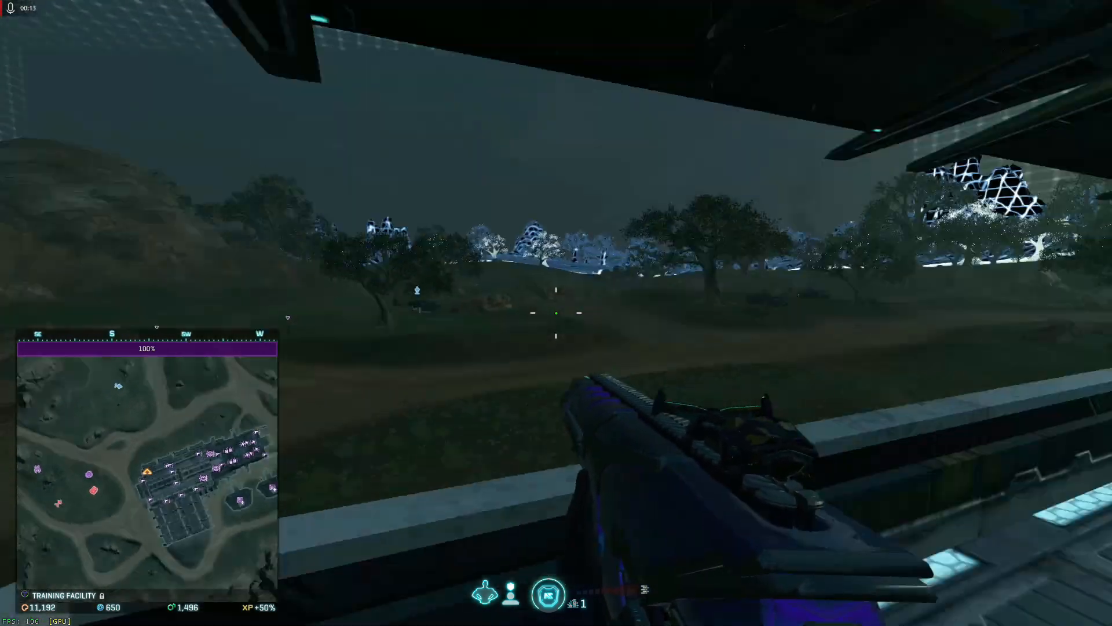
mouse_move(556, 313)
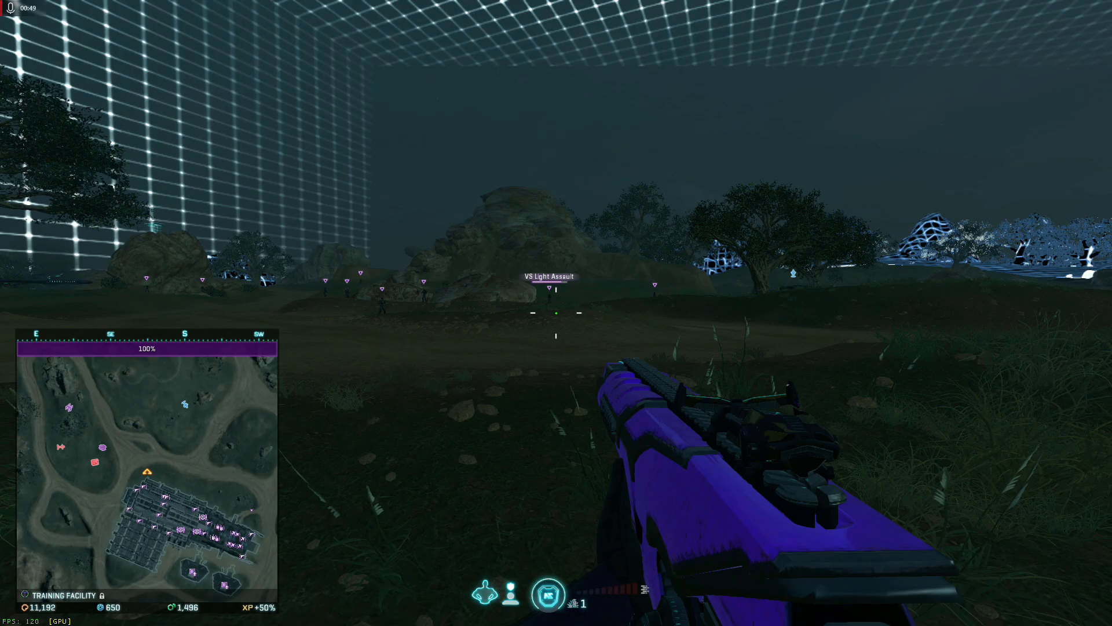
Step: Leave the Training Facility session and bring up the Windows Start menu
left_click(9, 614)
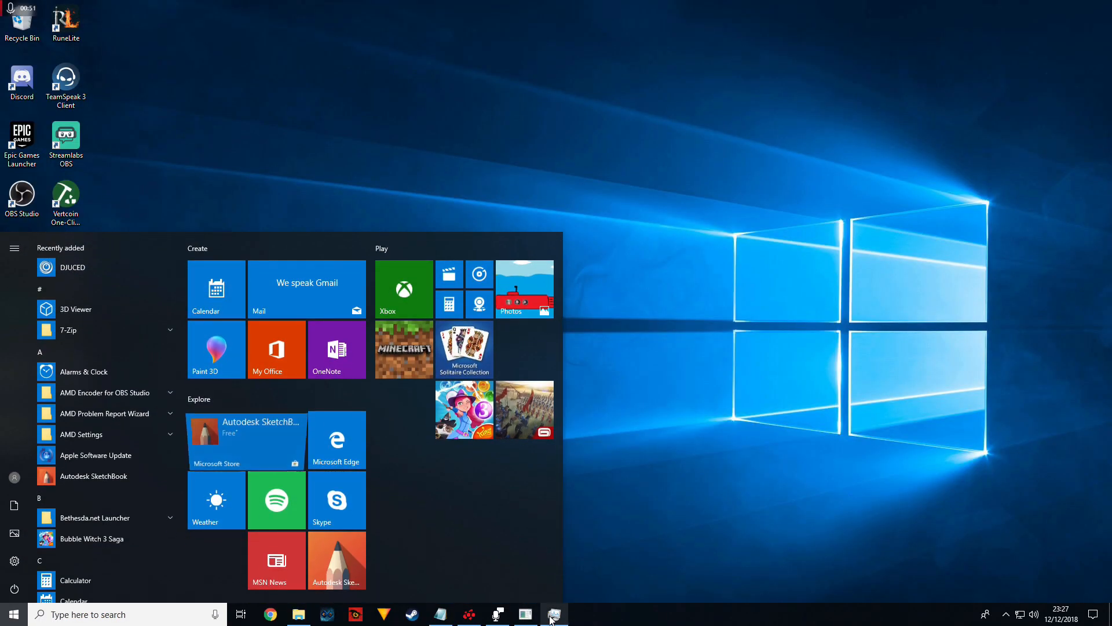
Step: Open Task Manager to watch CPU utilisation, about 36% at 4.02 GHz
left_click(553, 613)
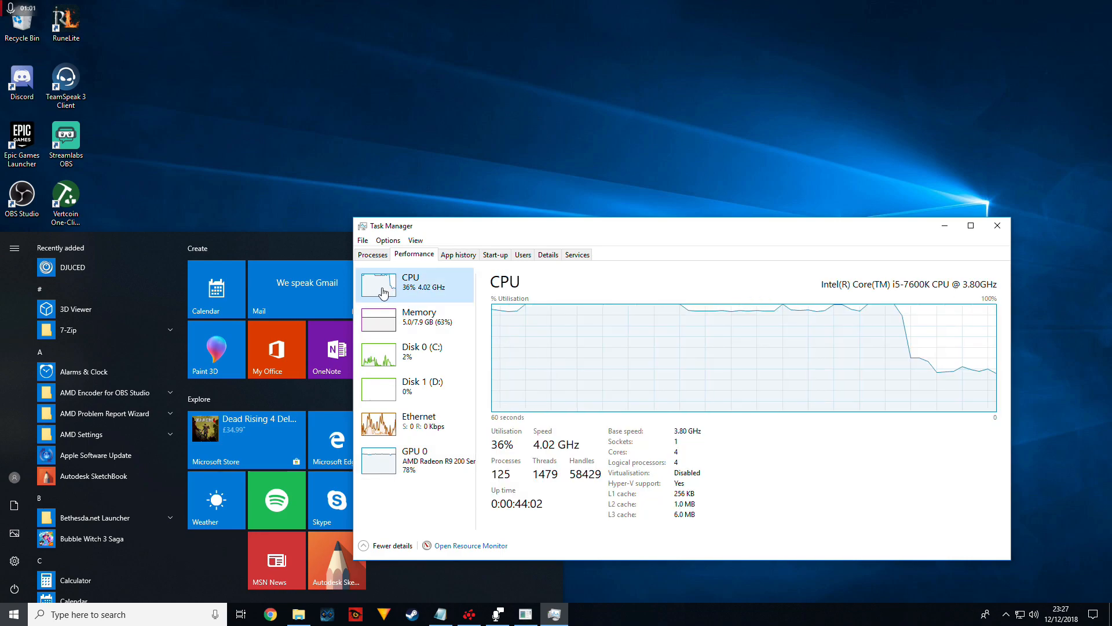
mouse_move(556, 309)
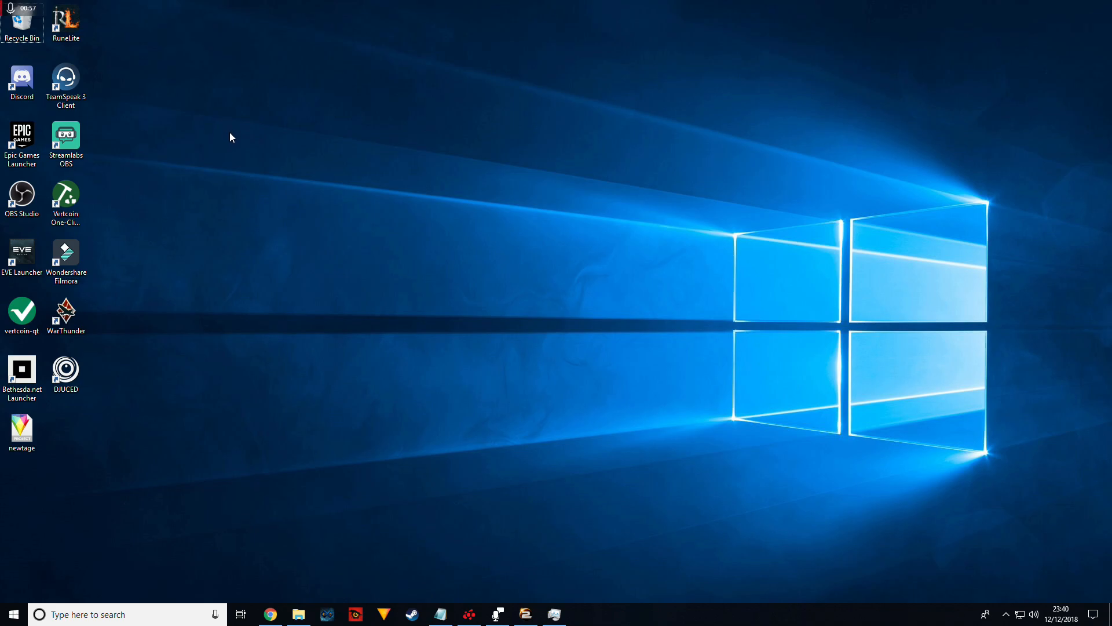
mouse_move(99, 606)
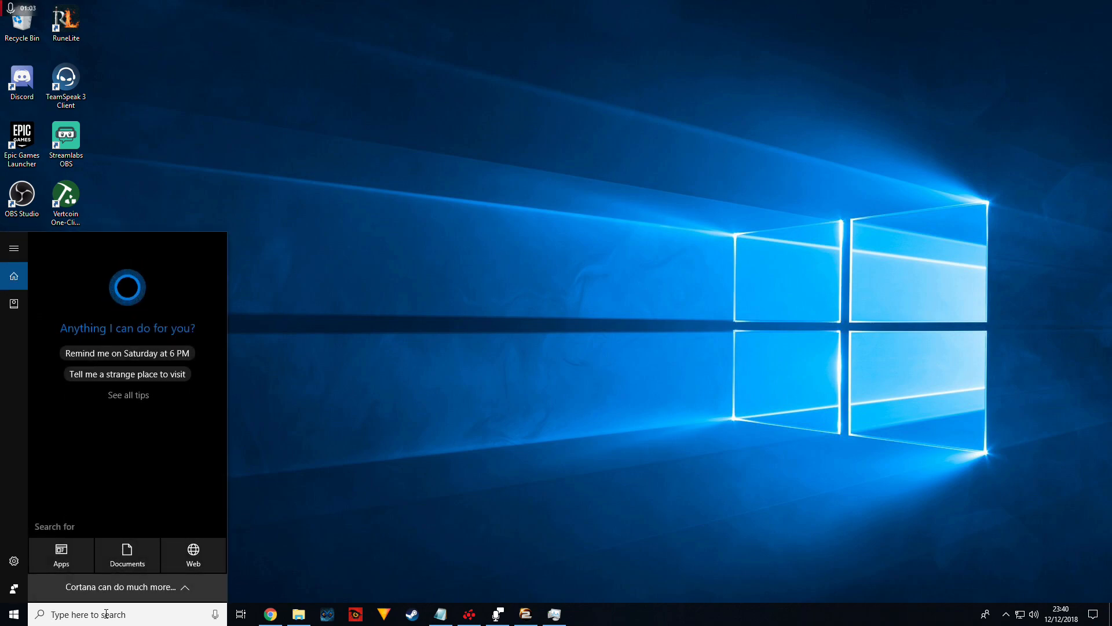
Step: Search 'dx' in the taskbar to look for the DirectX Diagnostic Tool
type("dx")
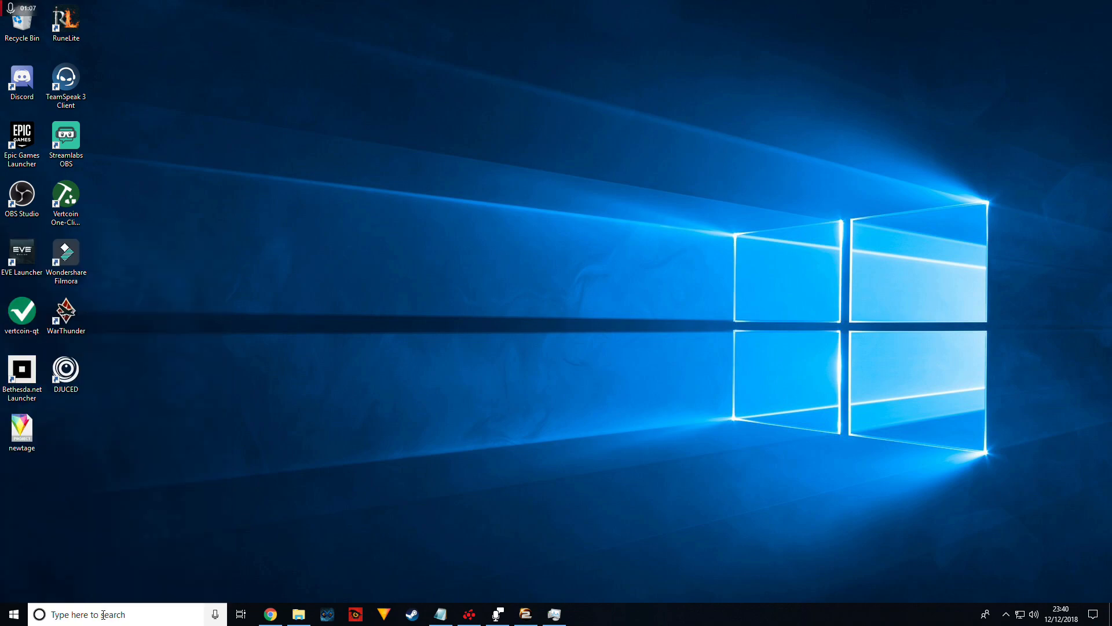
mouse_move(554, 304)
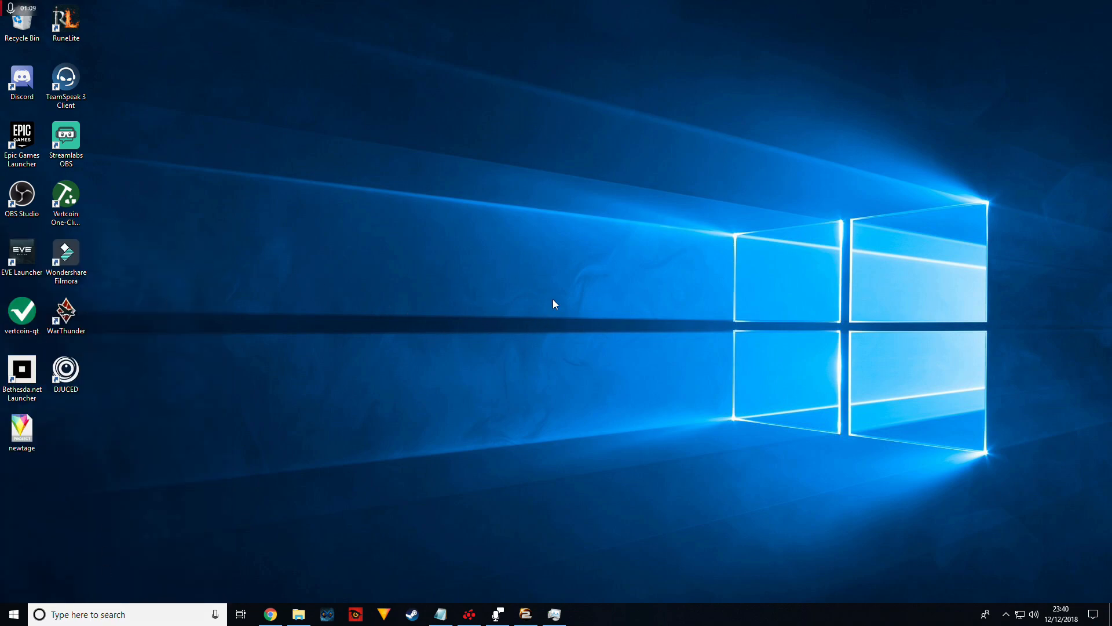
mouse_move(496, 318)
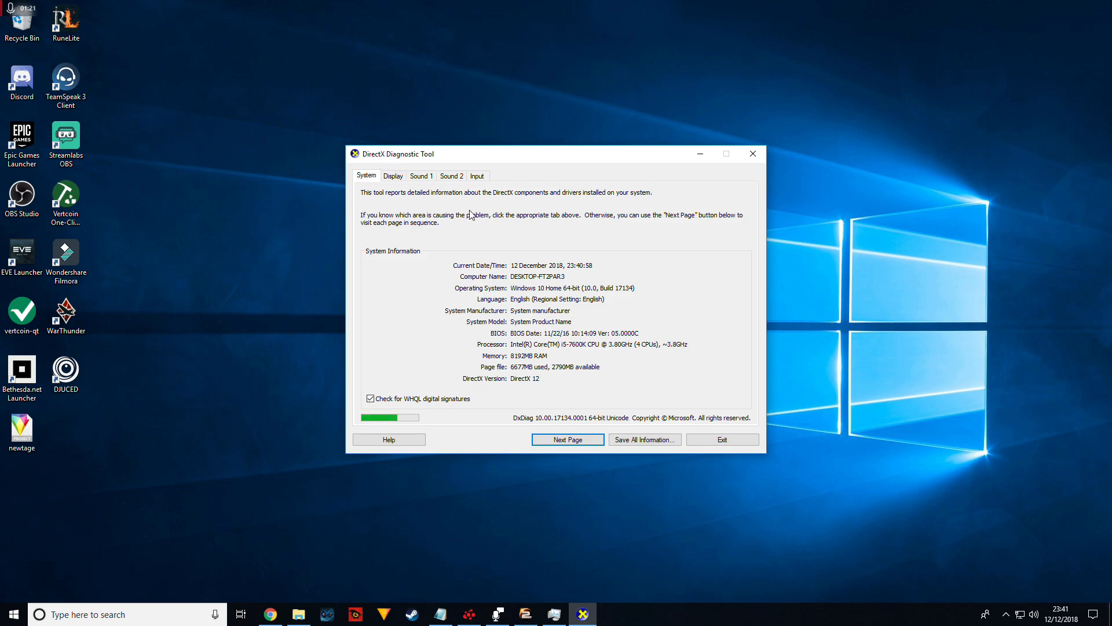
mouse_move(527, 348)
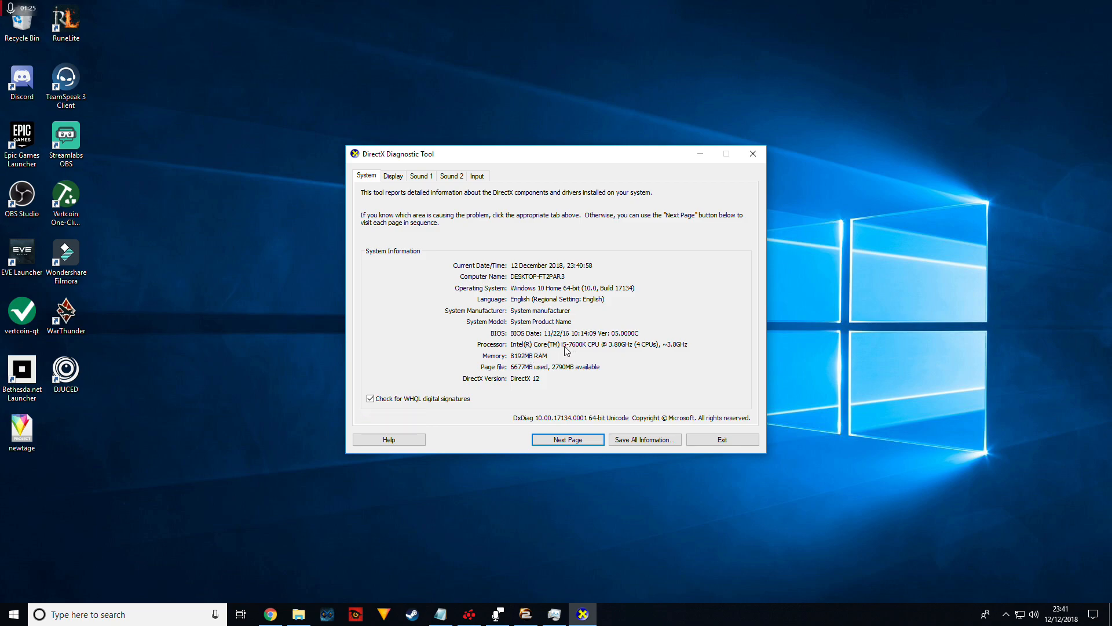
mouse_move(593, 353)
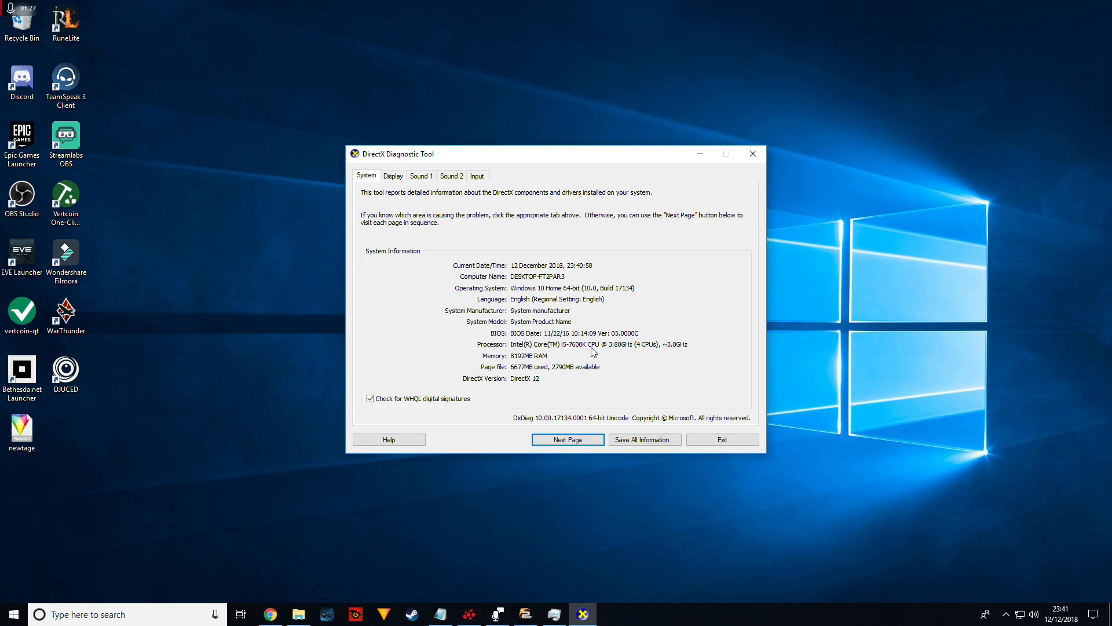
mouse_move(753, 153)
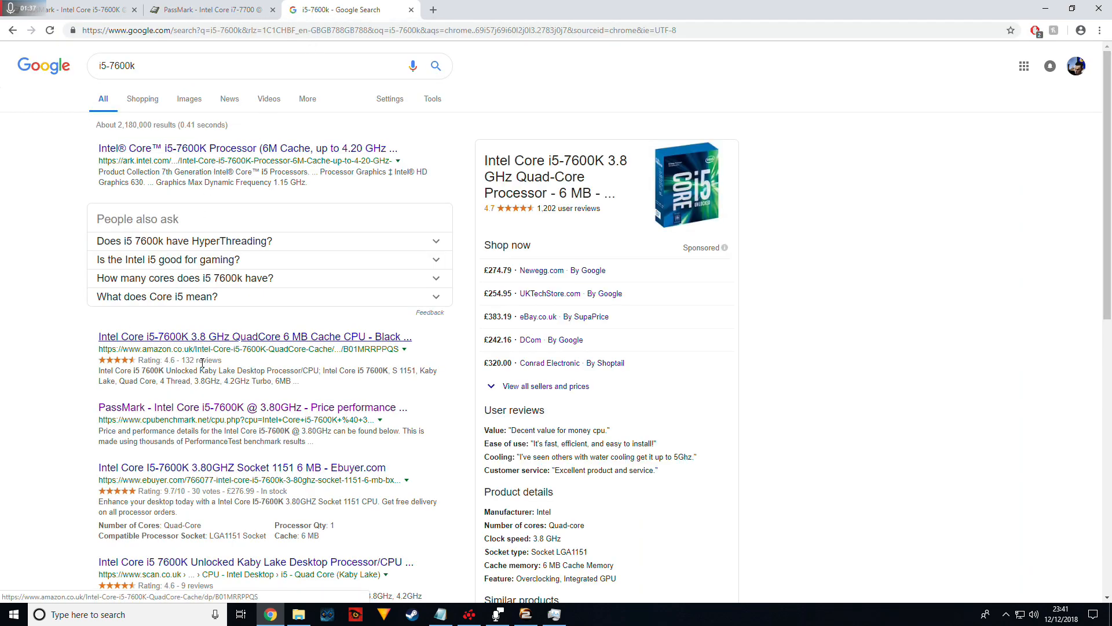
Step: Note the i5-7600K's LGA1151 socket in Google's product details, then view PassMark's i7-7700
scroll("down", 3)
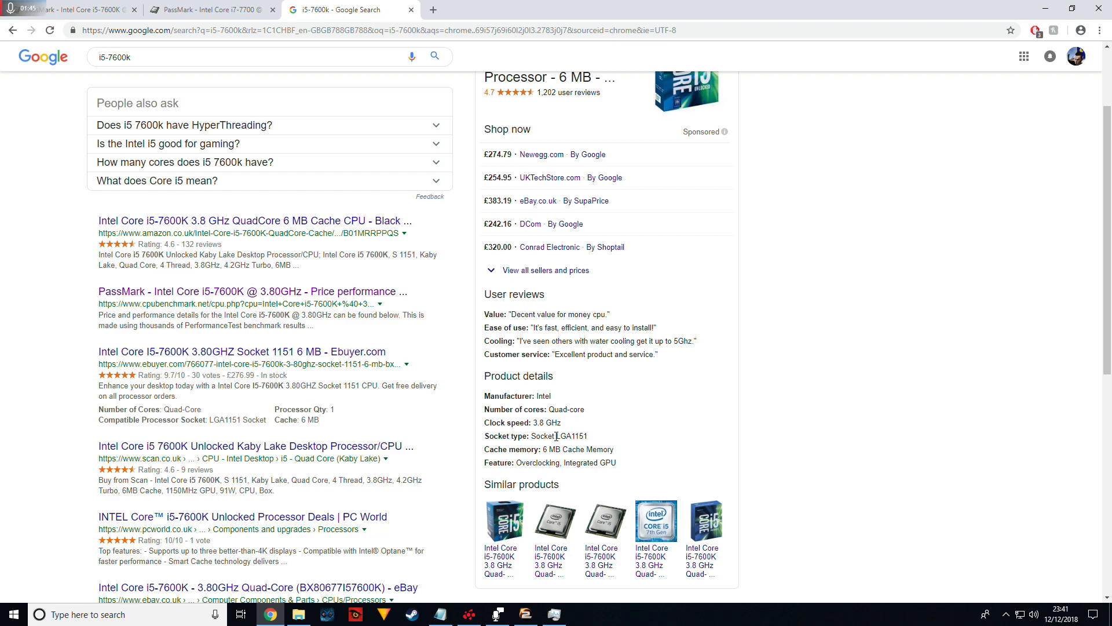
double_click(569, 436)
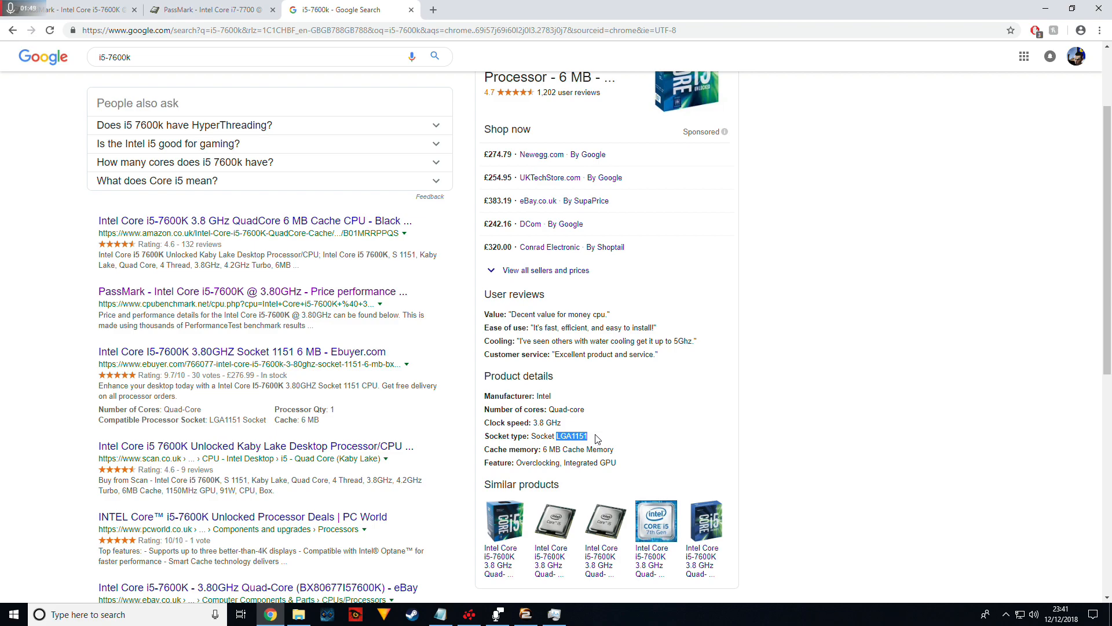
left_click(205, 10)
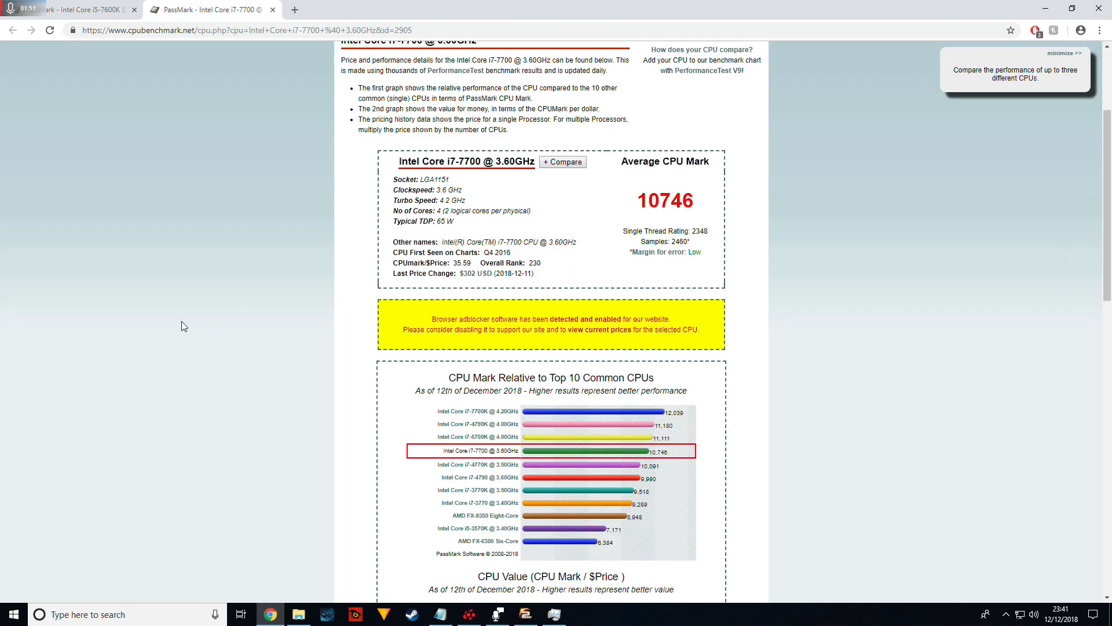
mouse_move(208, 275)
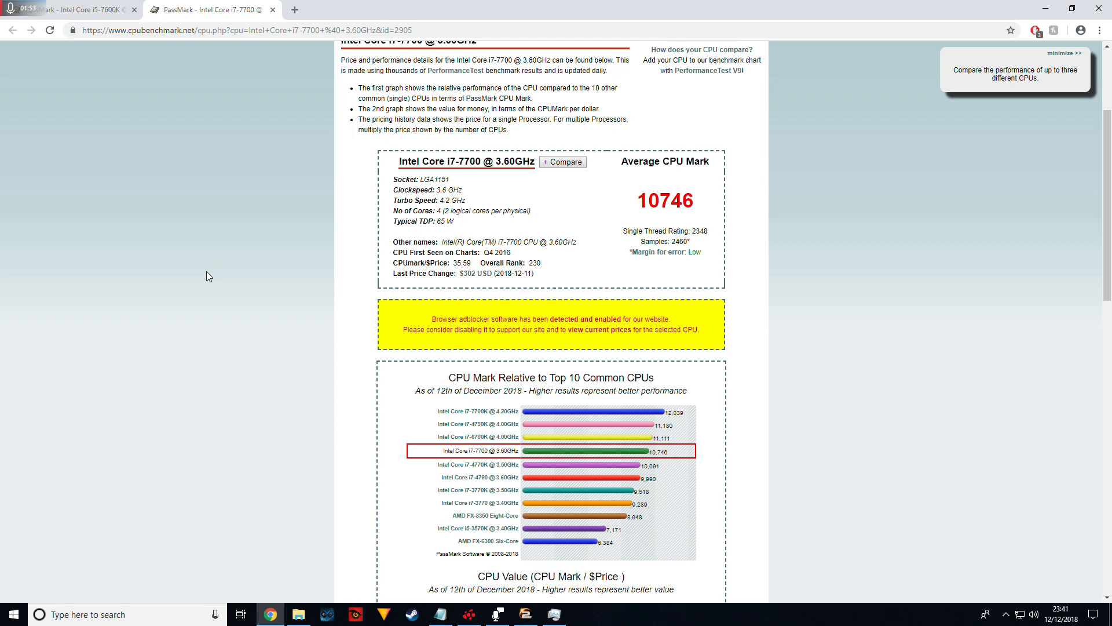
mouse_move(226, 281)
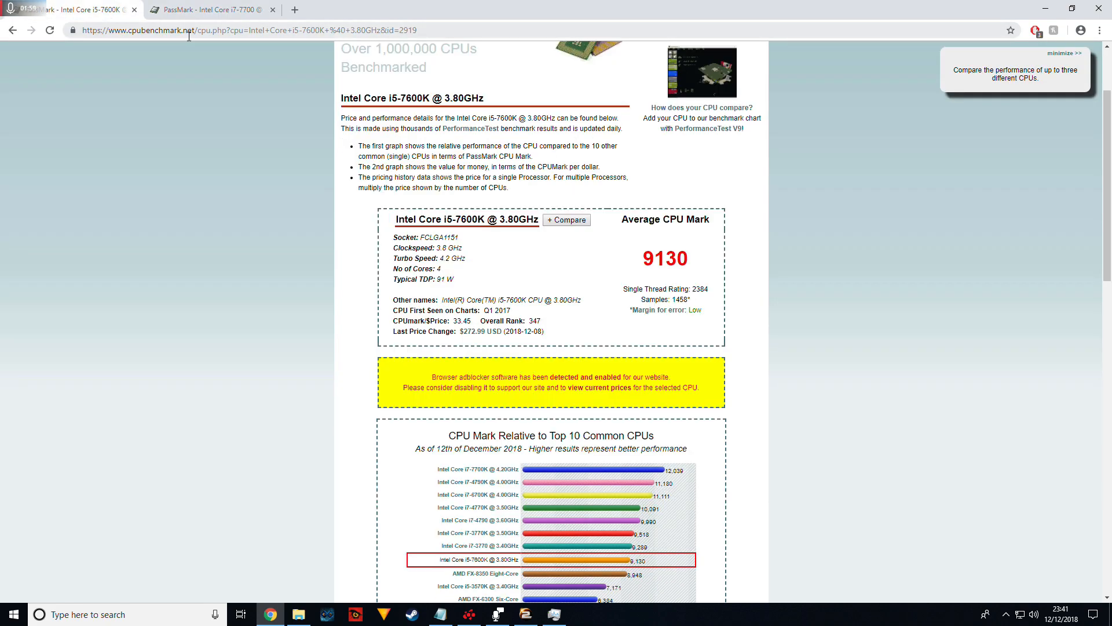
mouse_move(199, 205)
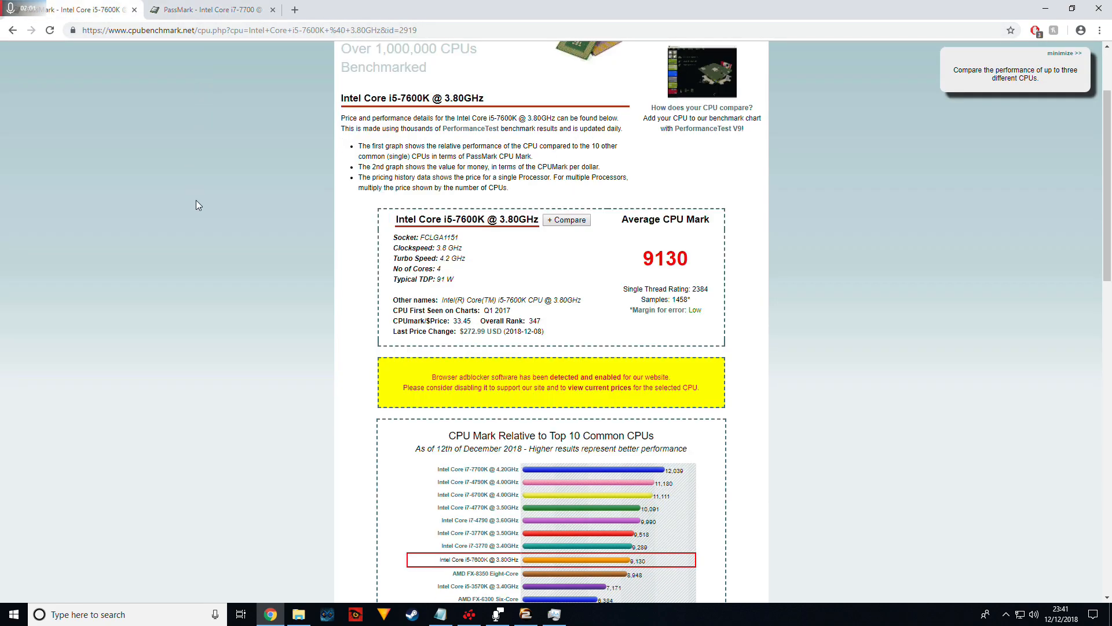
mouse_move(184, 211)
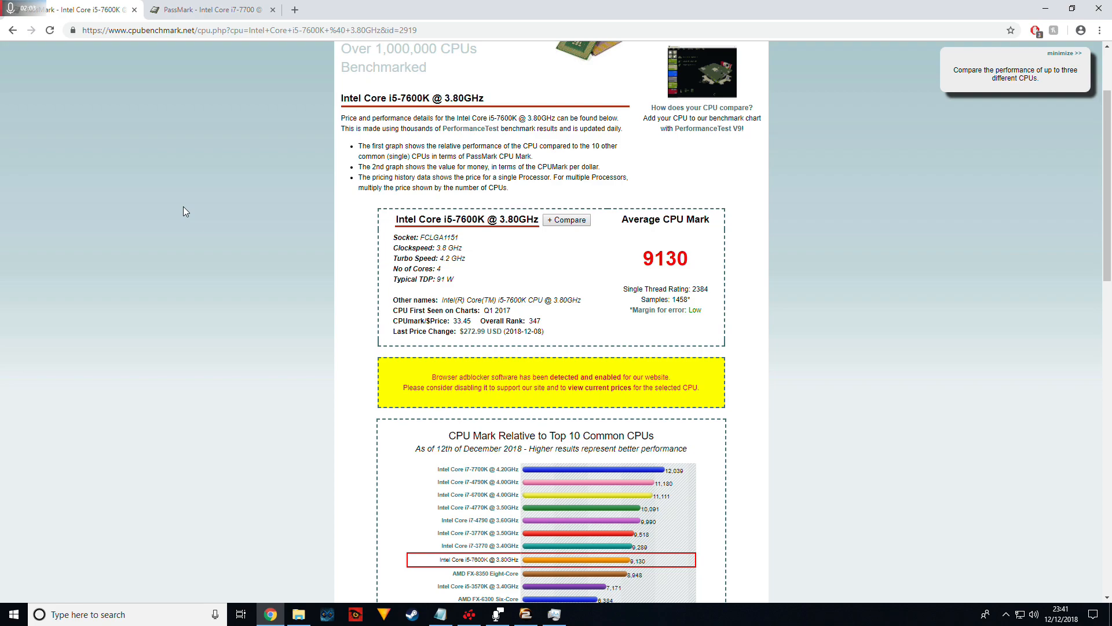
mouse_move(282, 196)
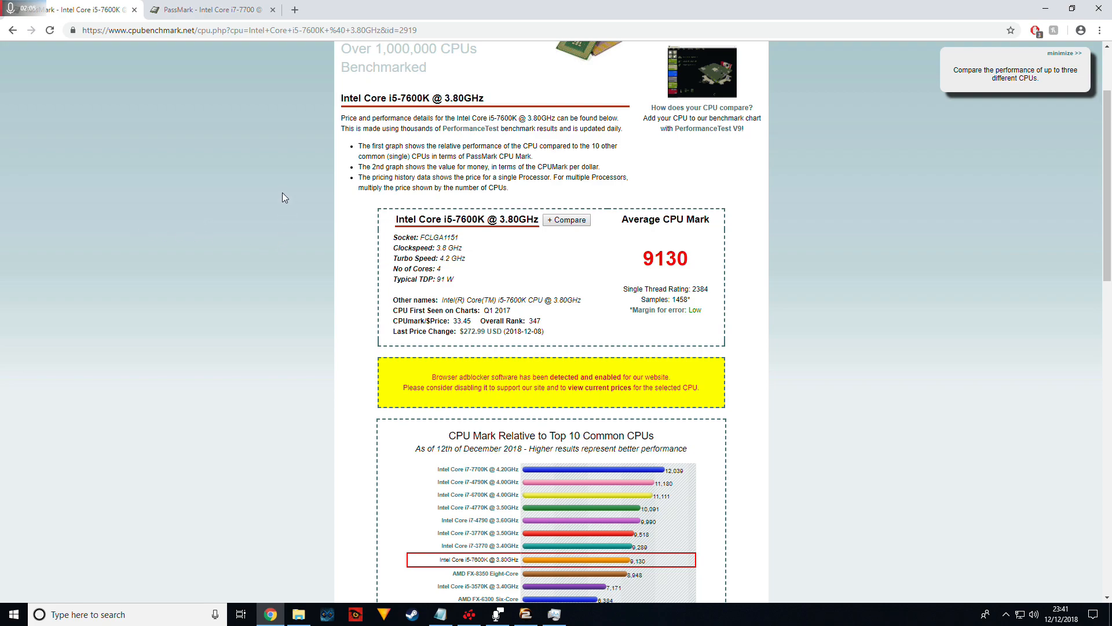
mouse_move(572, 299)
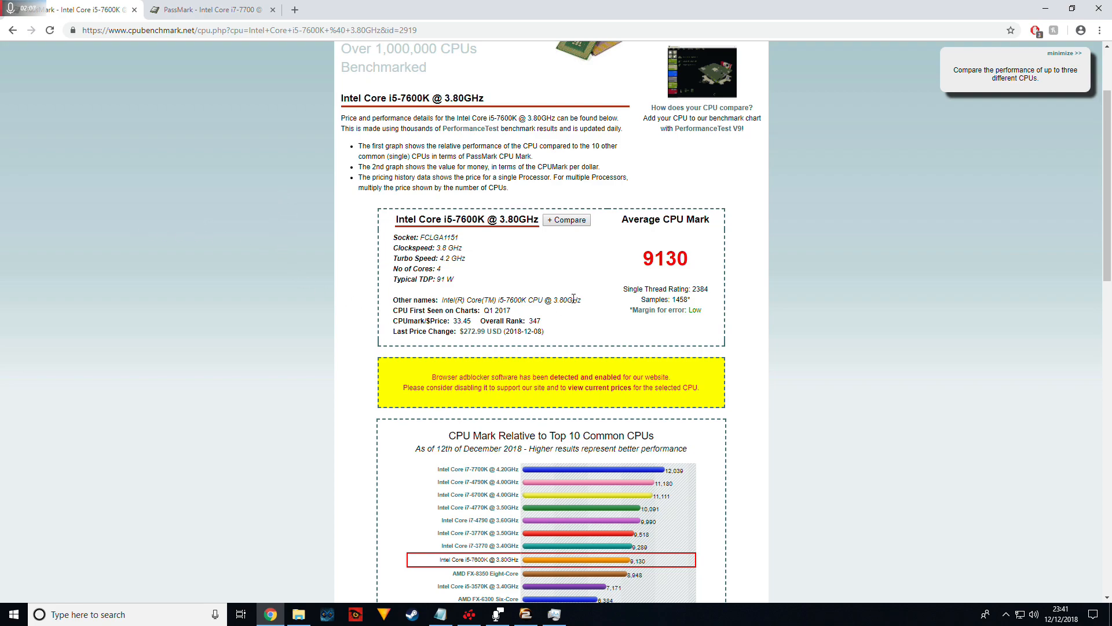
mouse_move(626, 302)
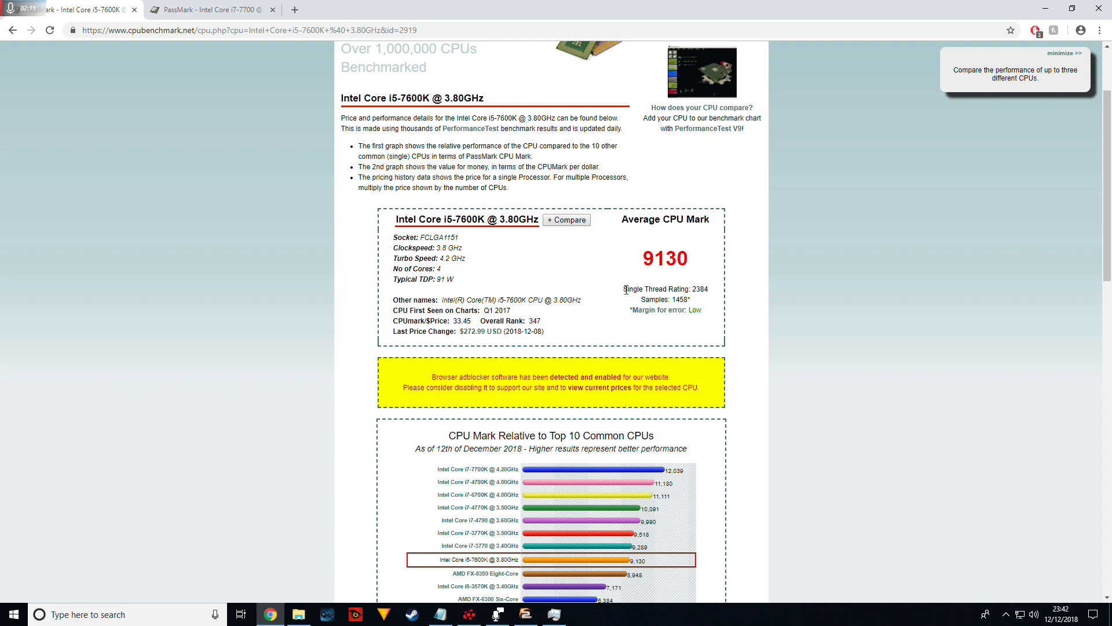
mouse_move(218, 295)
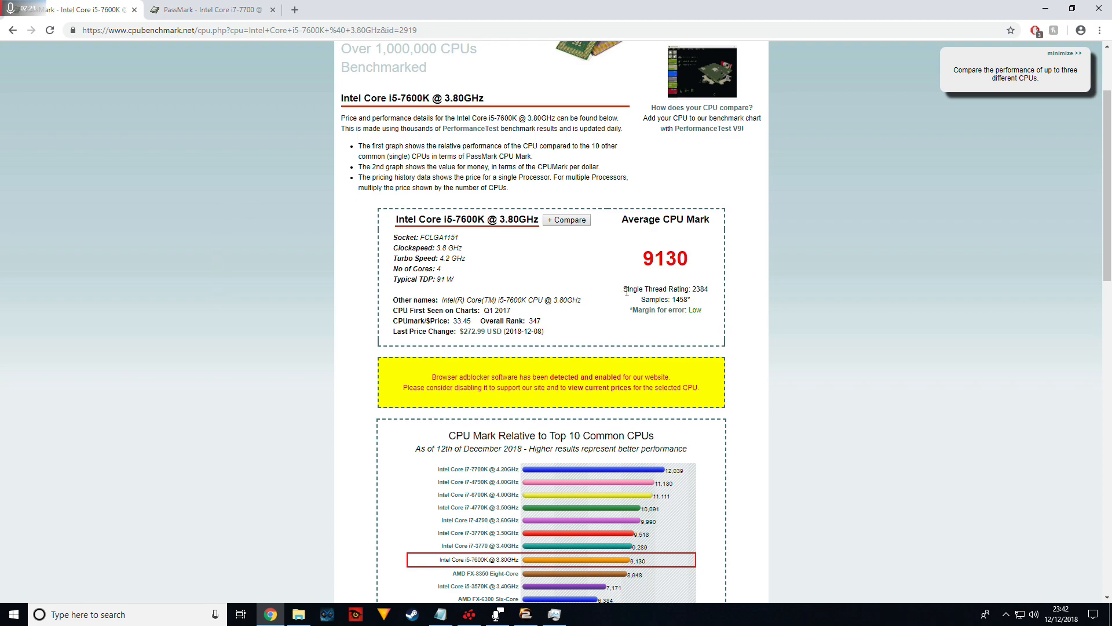
Step: Compare PassMark scores: i5-7600K 9,130 (single-thread 2,384) versus i7-7700 10,746
double_click(663, 288)
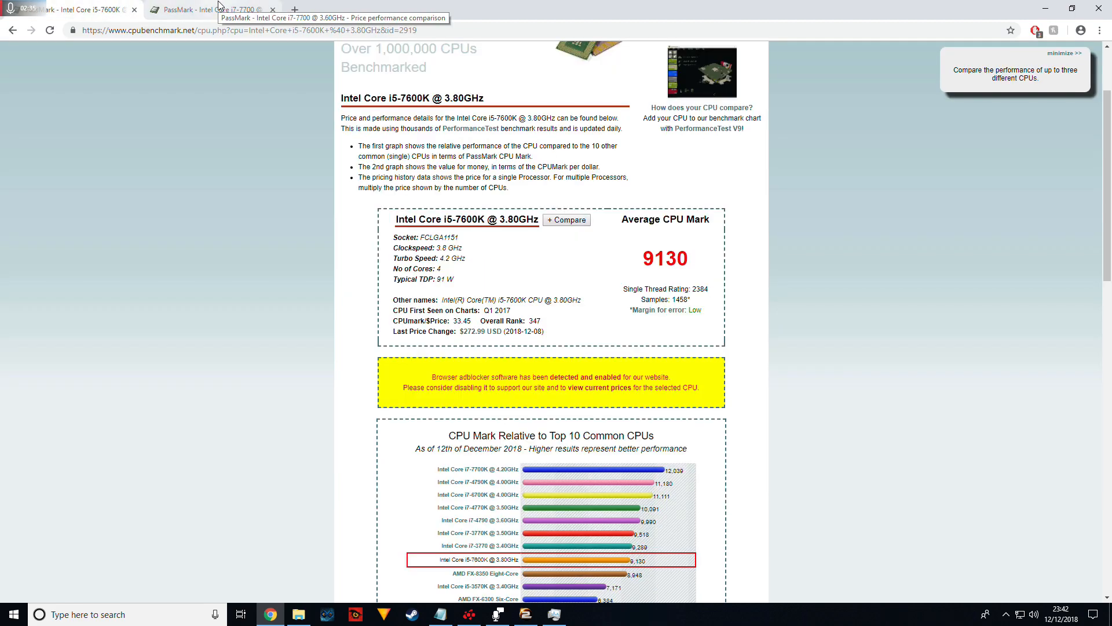
left_click(206, 9)
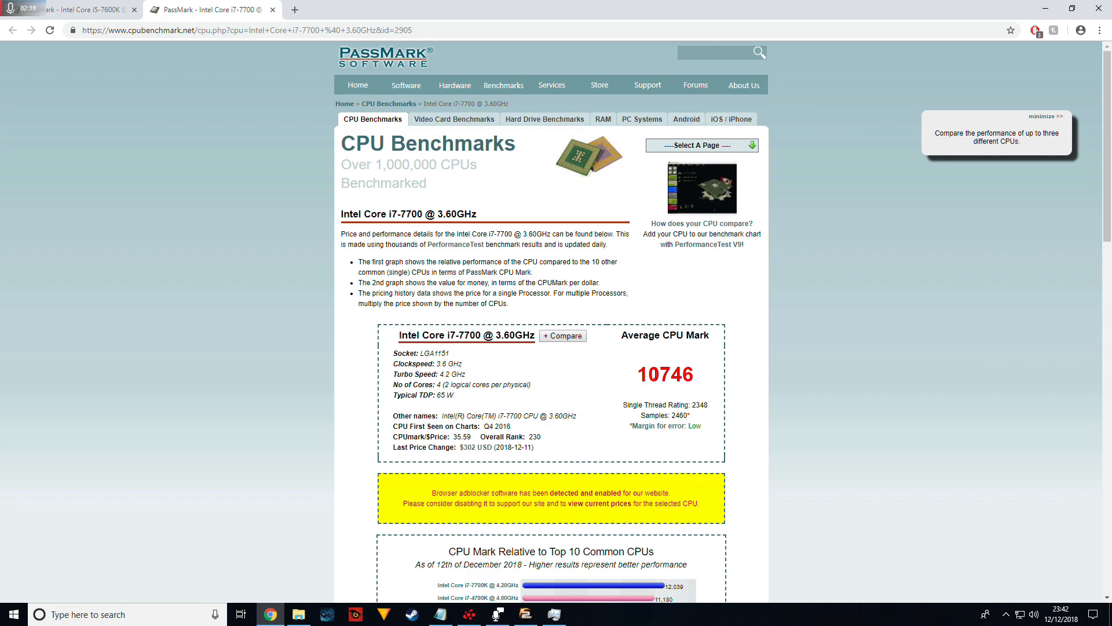
scroll("down", 3)
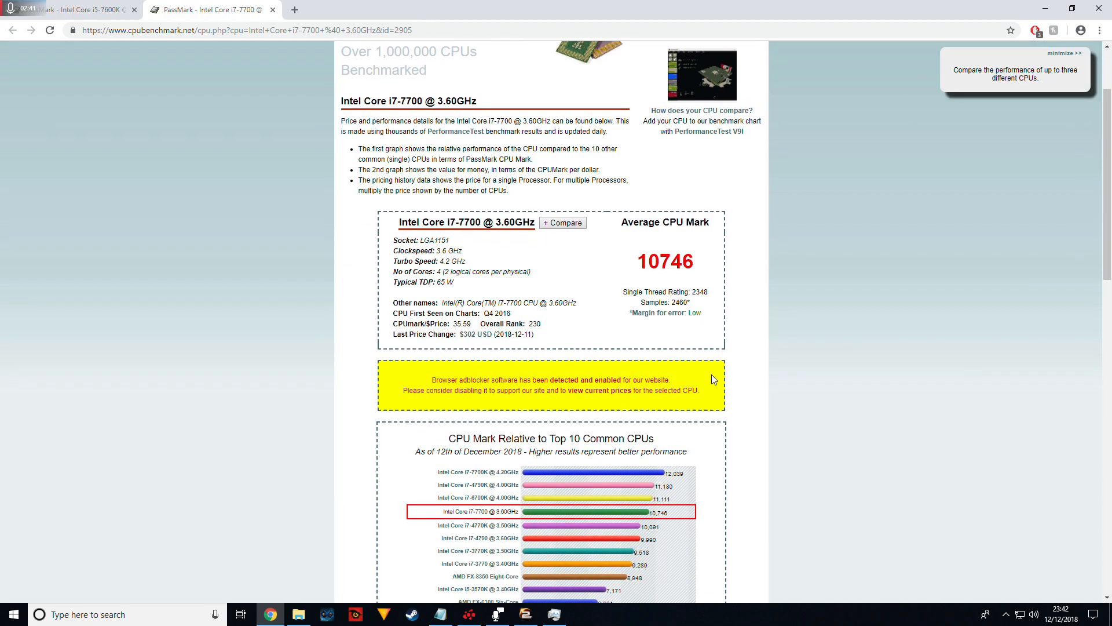
scroll("down", 3)
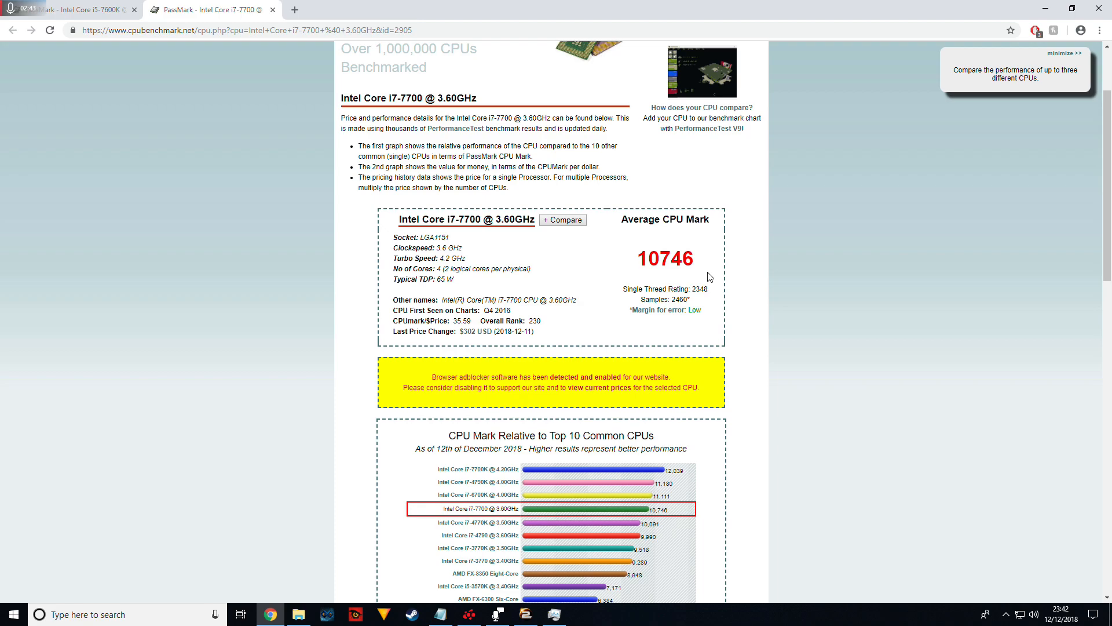
mouse_move(313, 113)
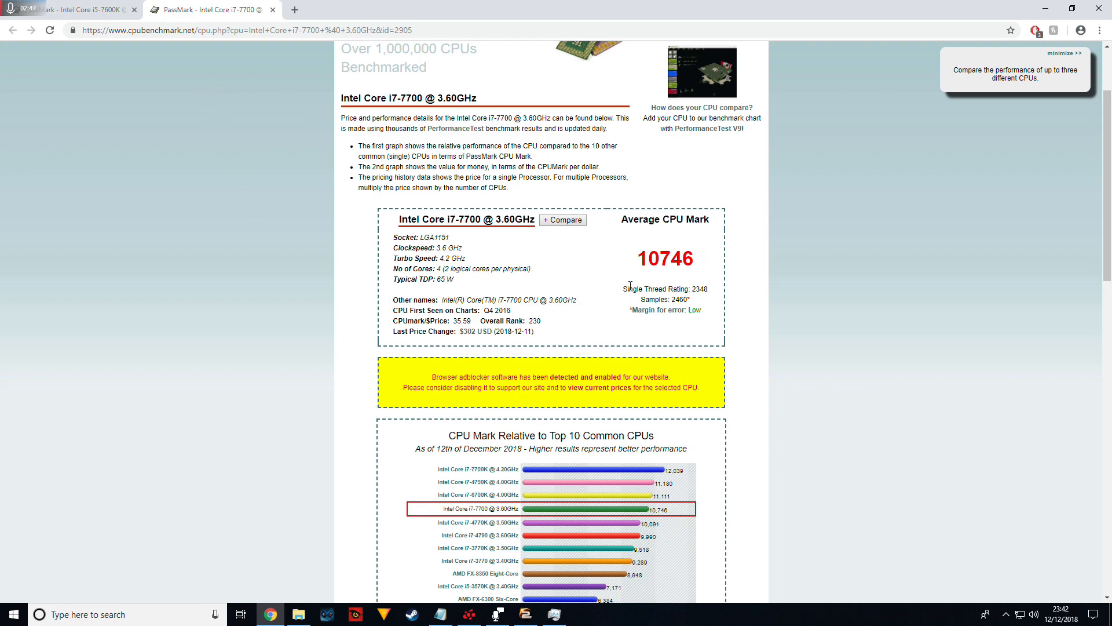
mouse_move(206, 9)
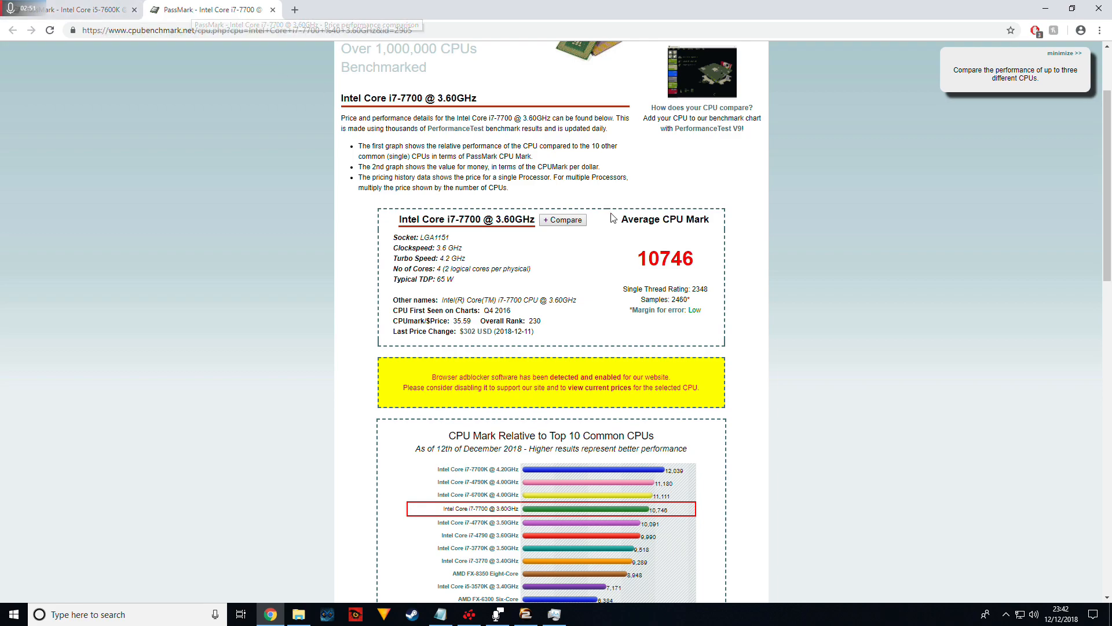
double_click(694, 288)
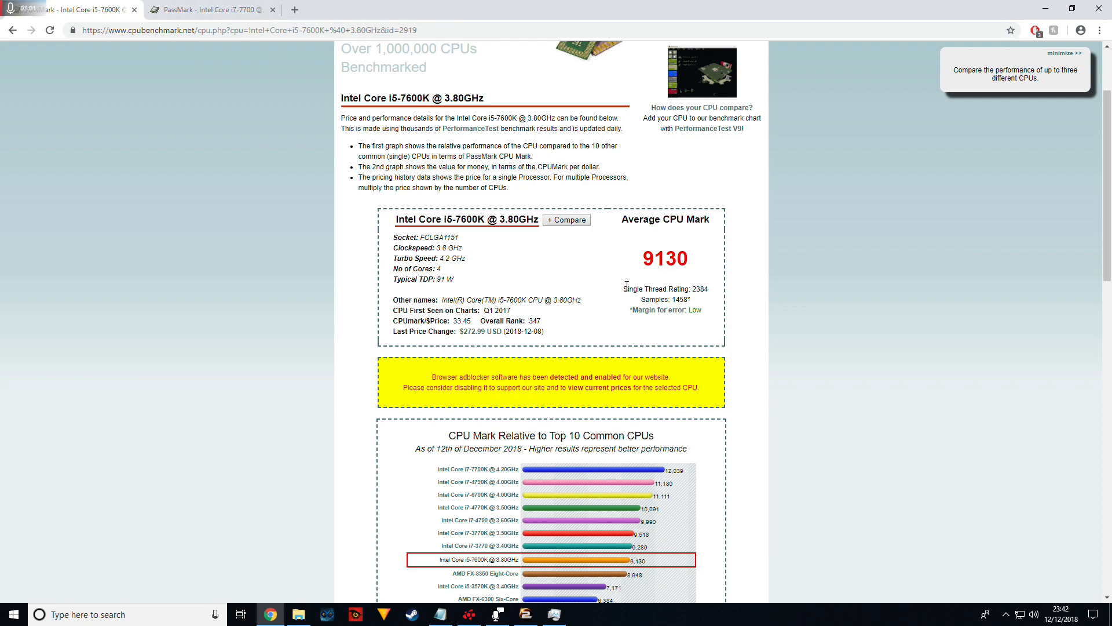
double_click(698, 289)
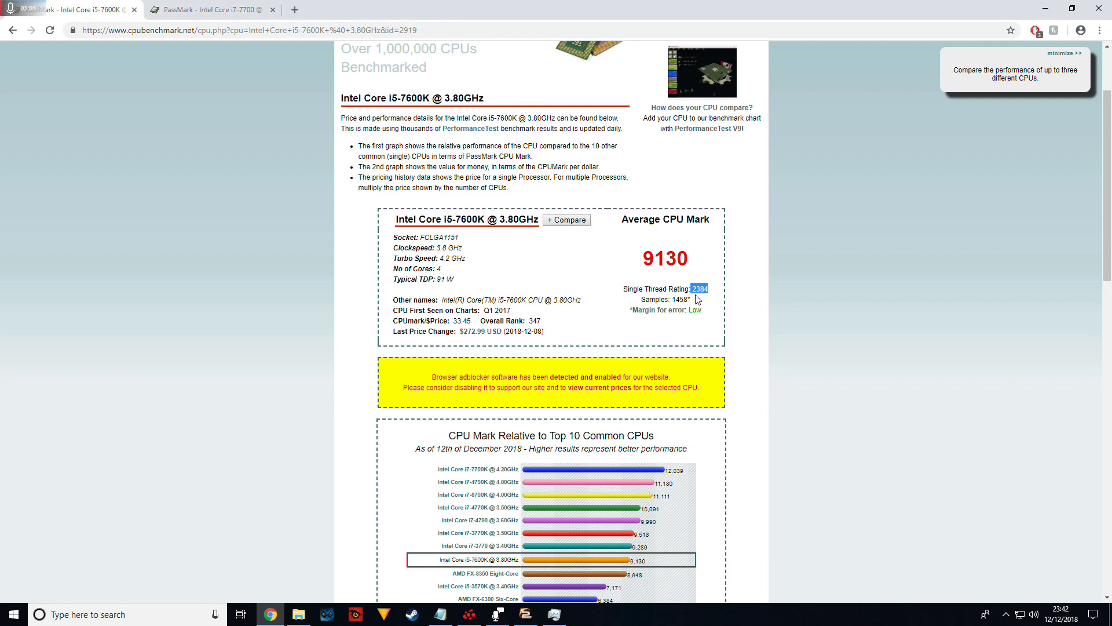
left_click(205, 9)
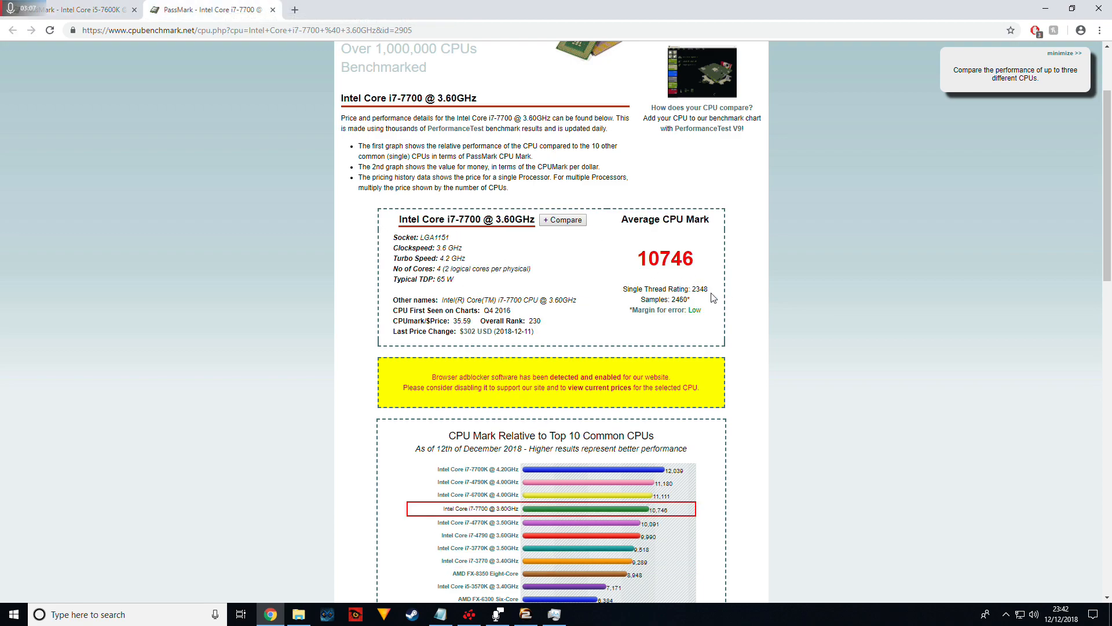
double_click(663, 257)
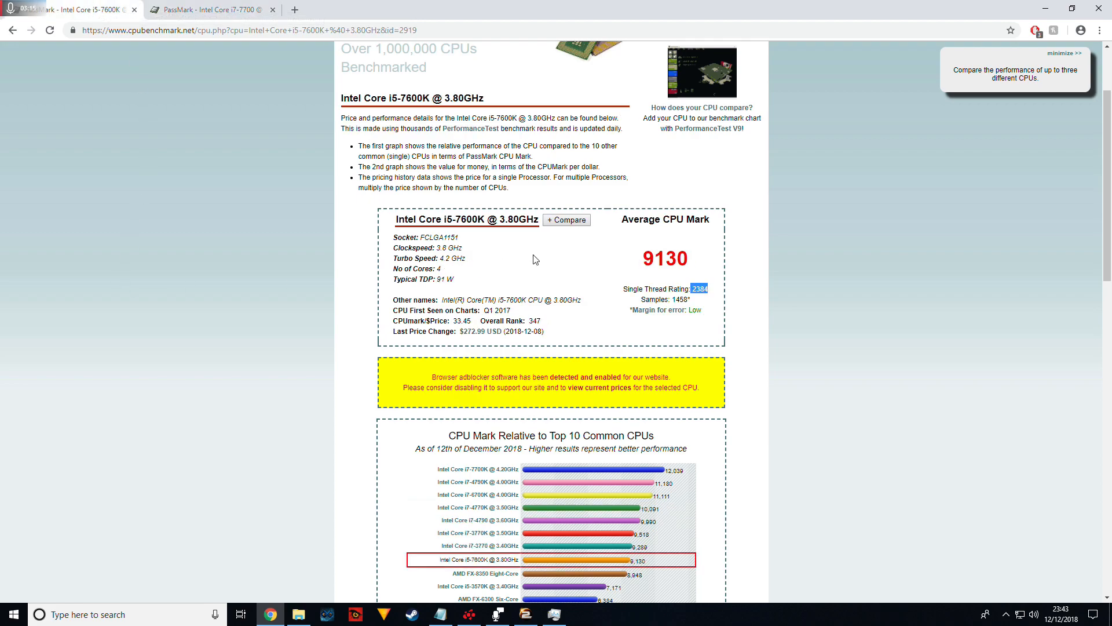
mouse_move(624, 301)
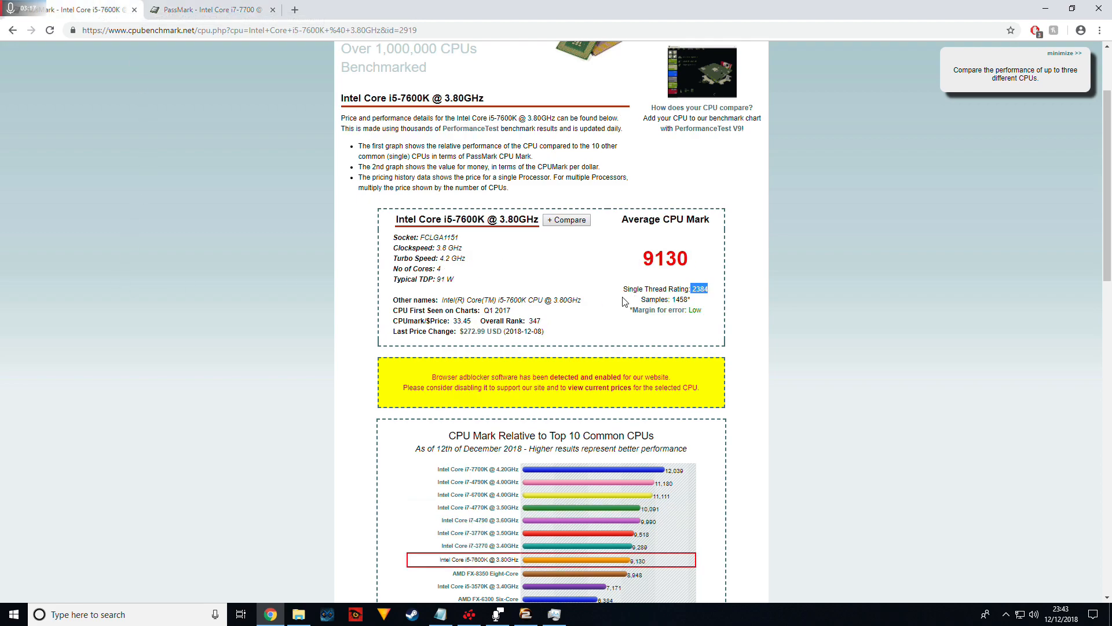
mouse_move(539, 232)
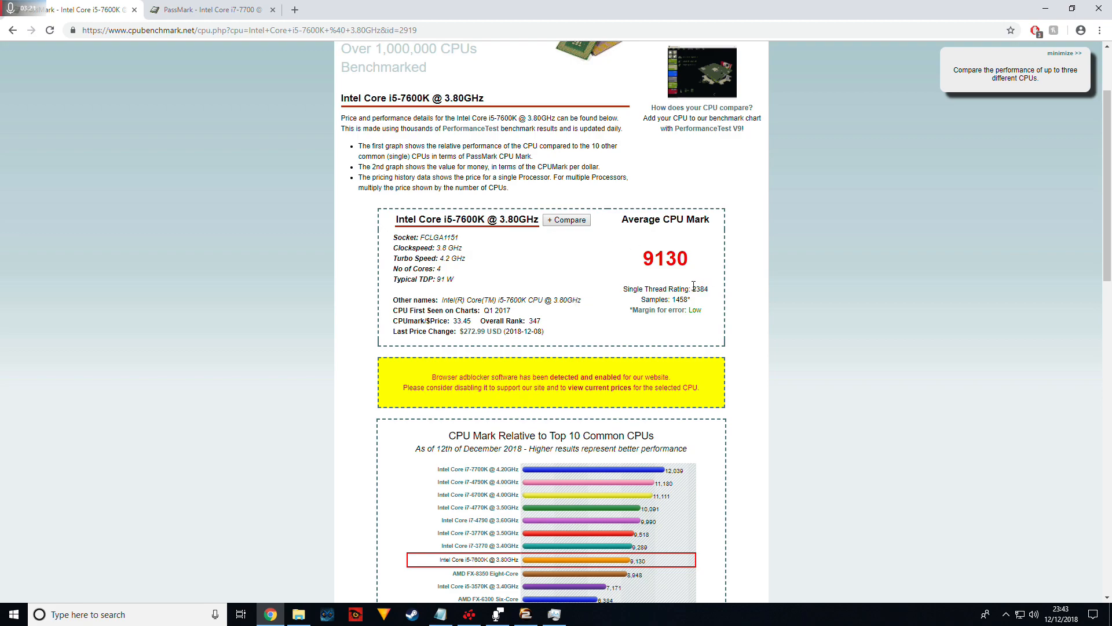
mouse_move(713, 293)
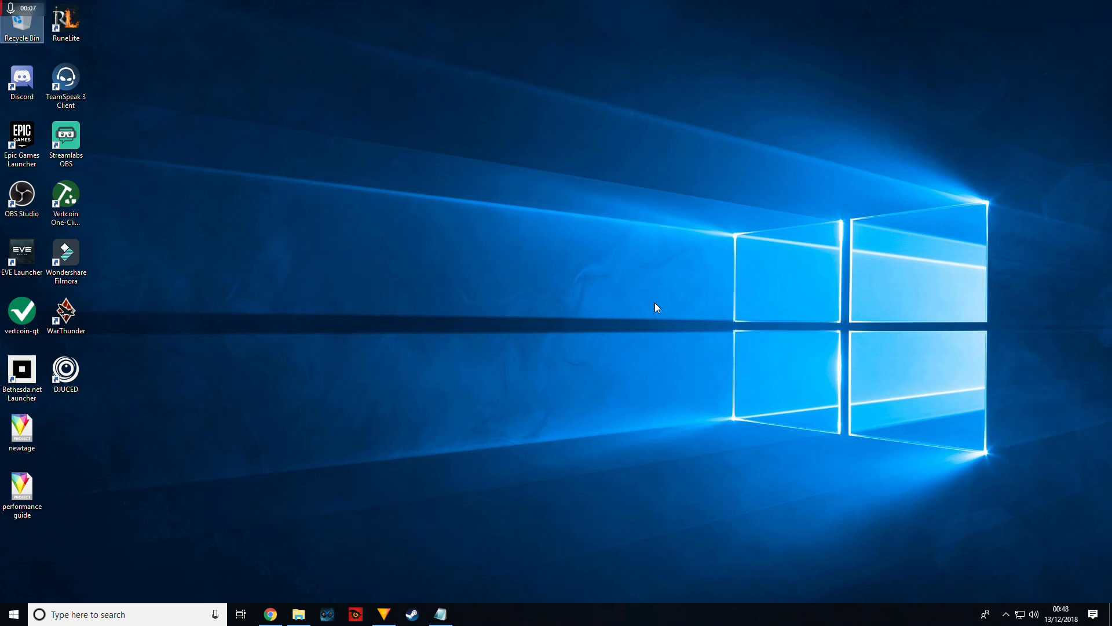
mouse_move(443, 308)
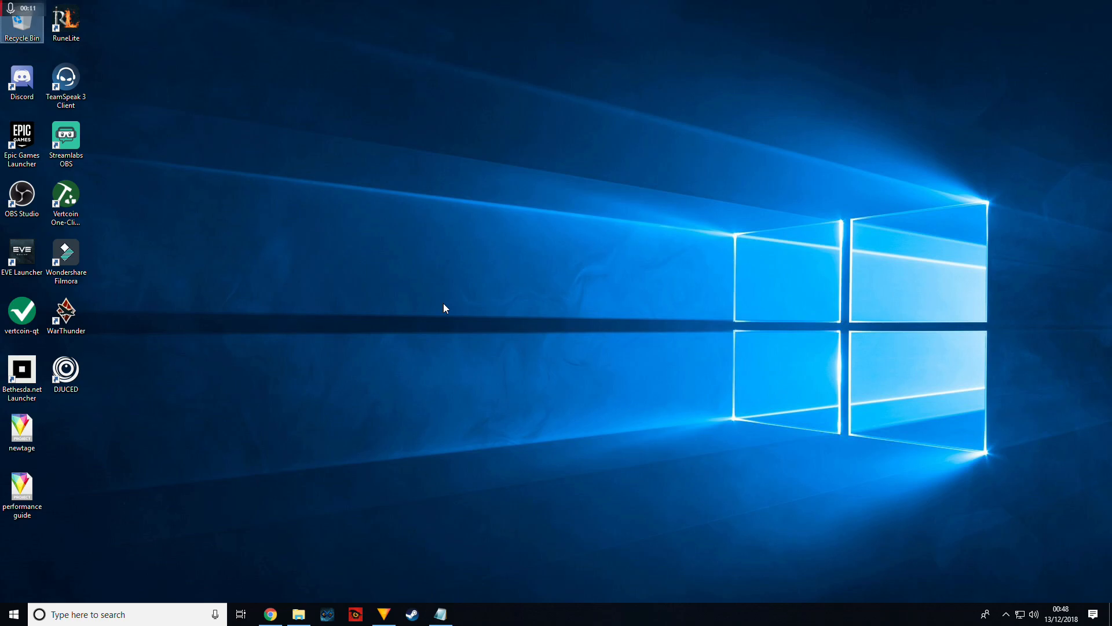
mouse_move(992, 193)
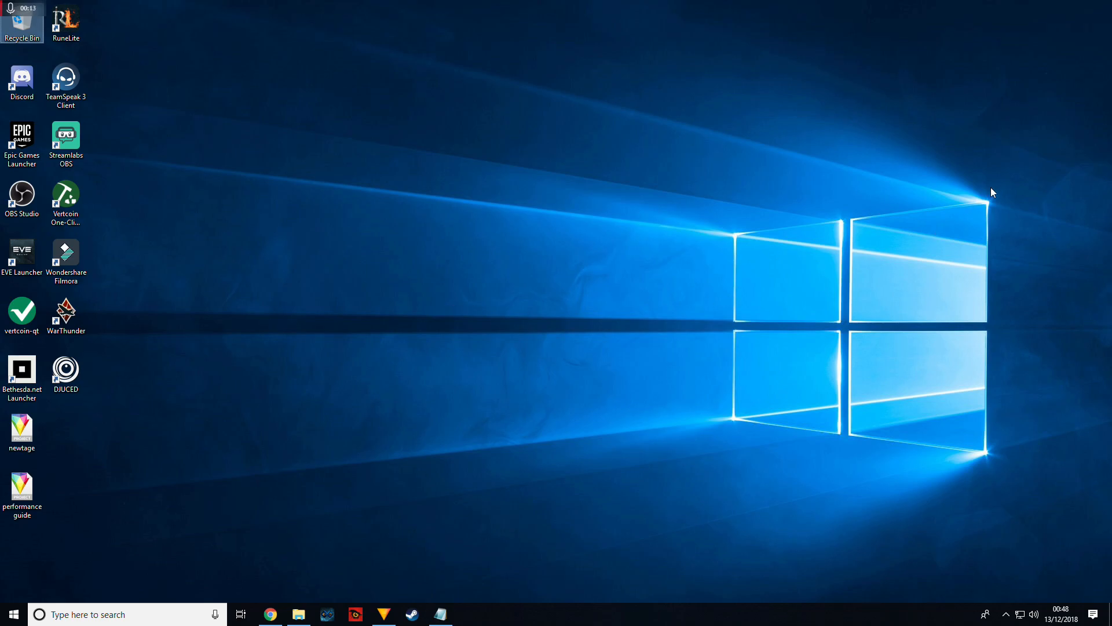
mouse_move(719, 275)
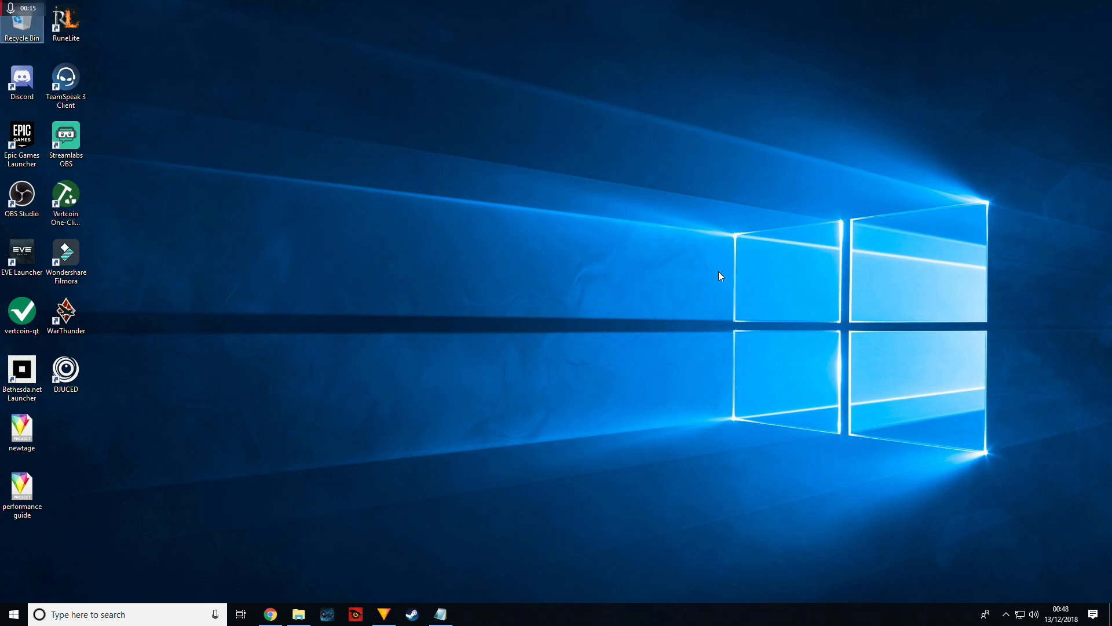
mouse_move(1004, 195)
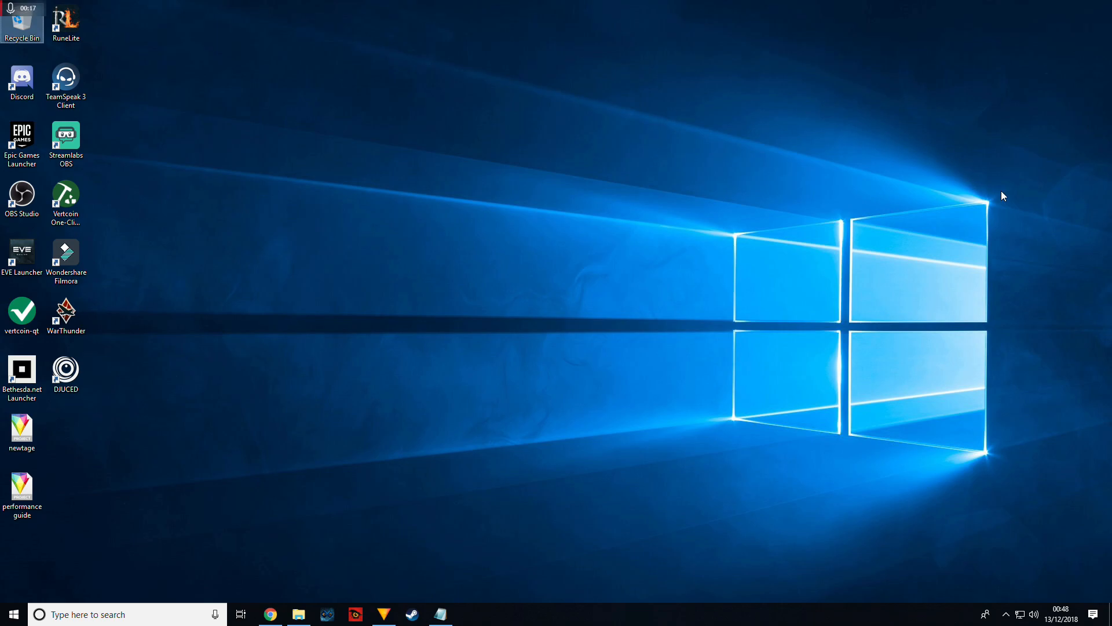
mouse_move(1011, 195)
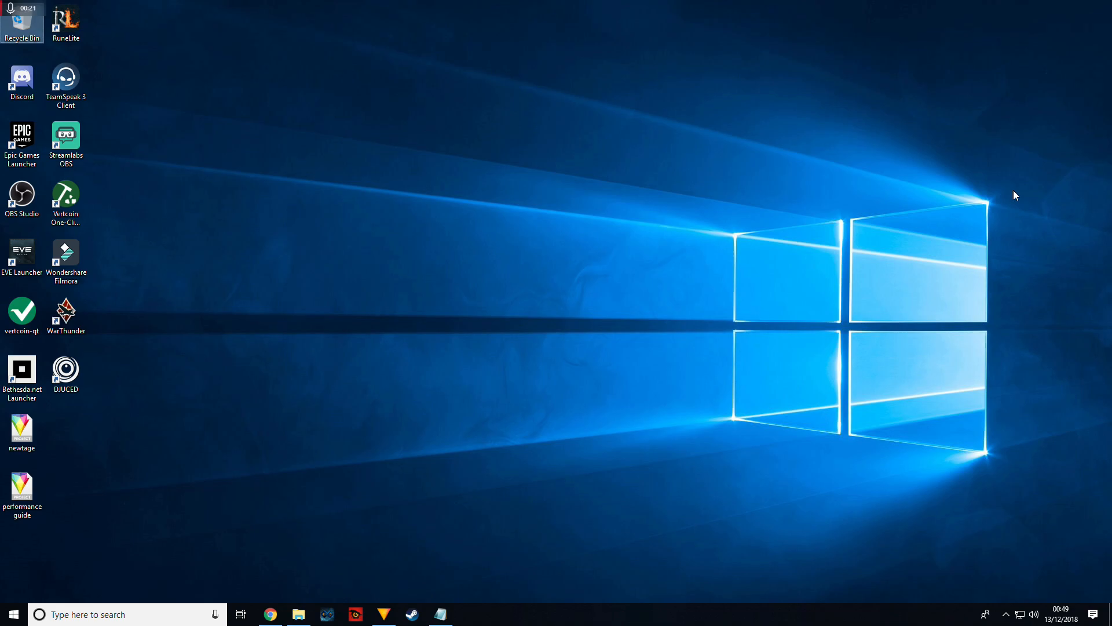
mouse_move(294, 560)
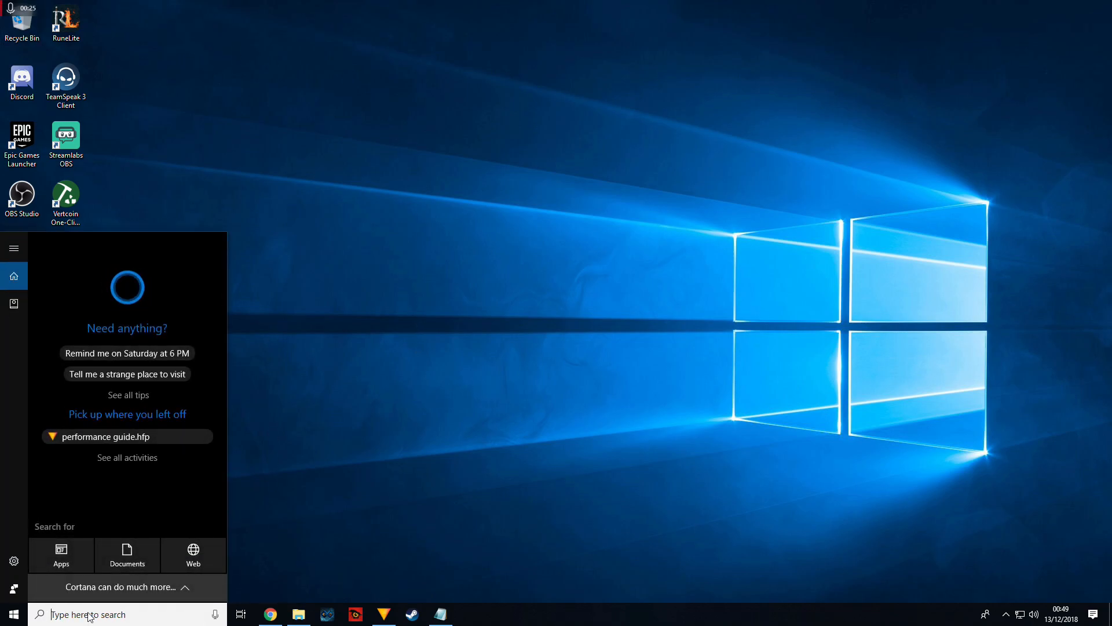
Step: Read the AMD Radeon R9 200 Series details on dxdiag's Display tab, then close it
type("dx")
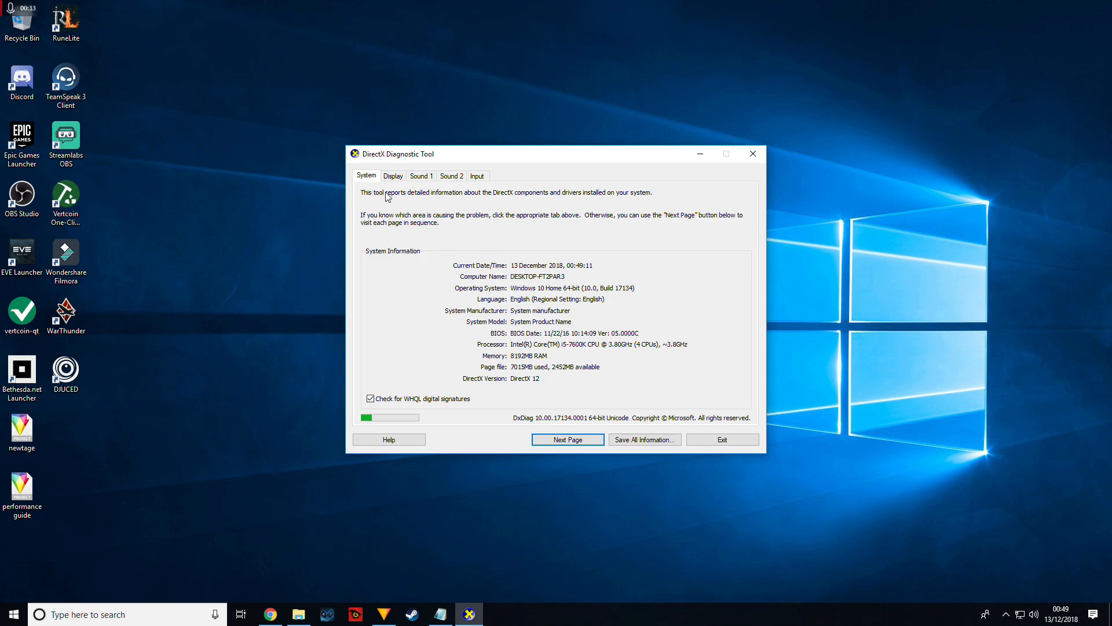
left_click(392, 175)
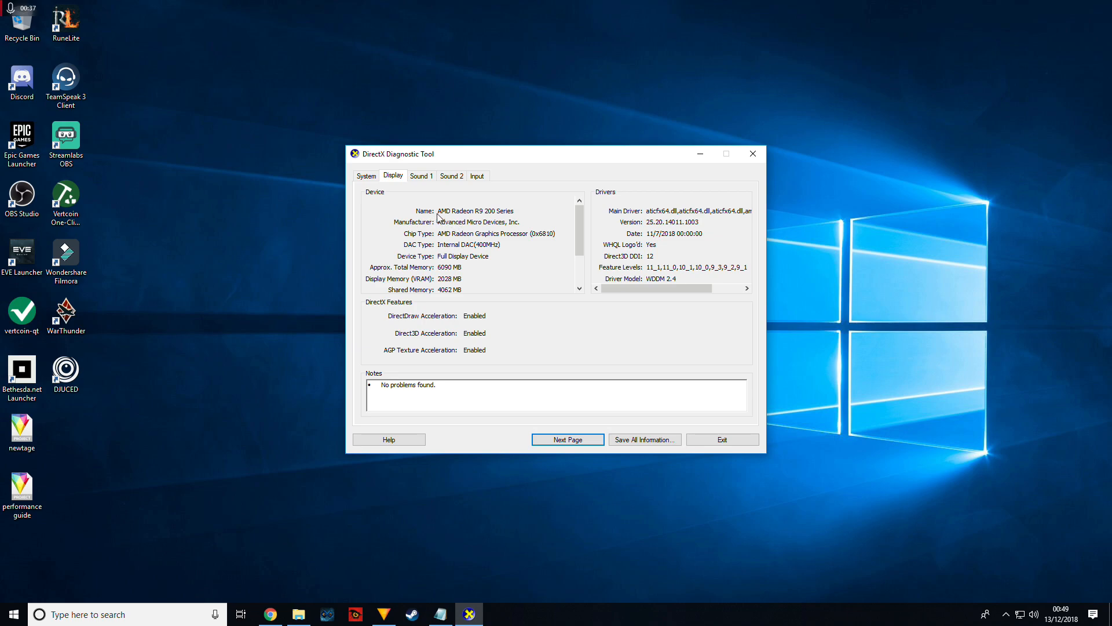
mouse_move(500, 240)
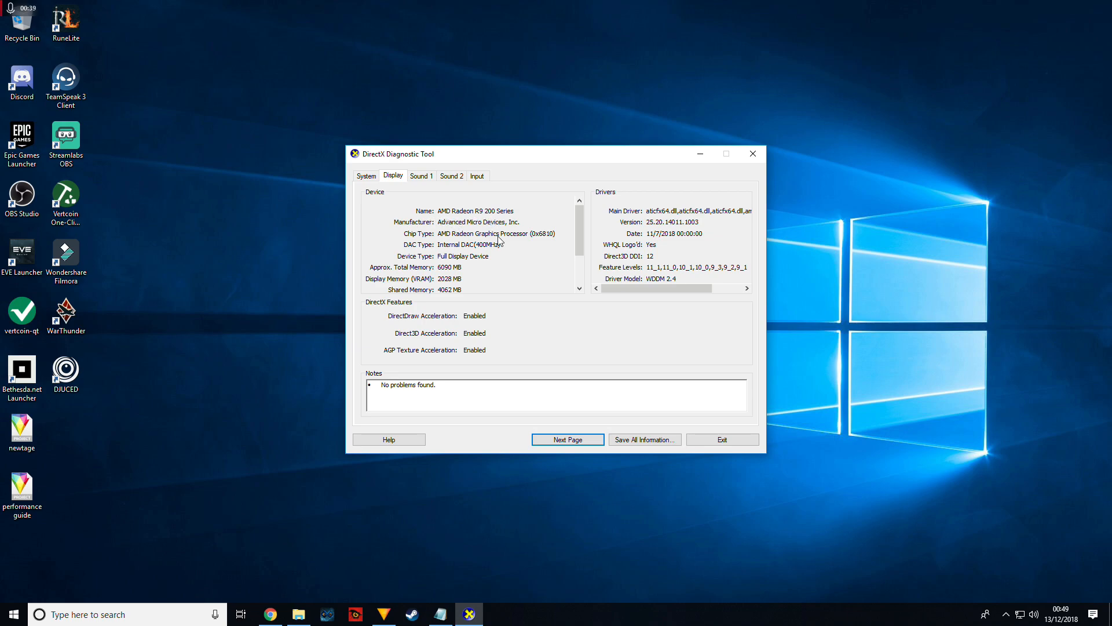
scroll("down", 3)
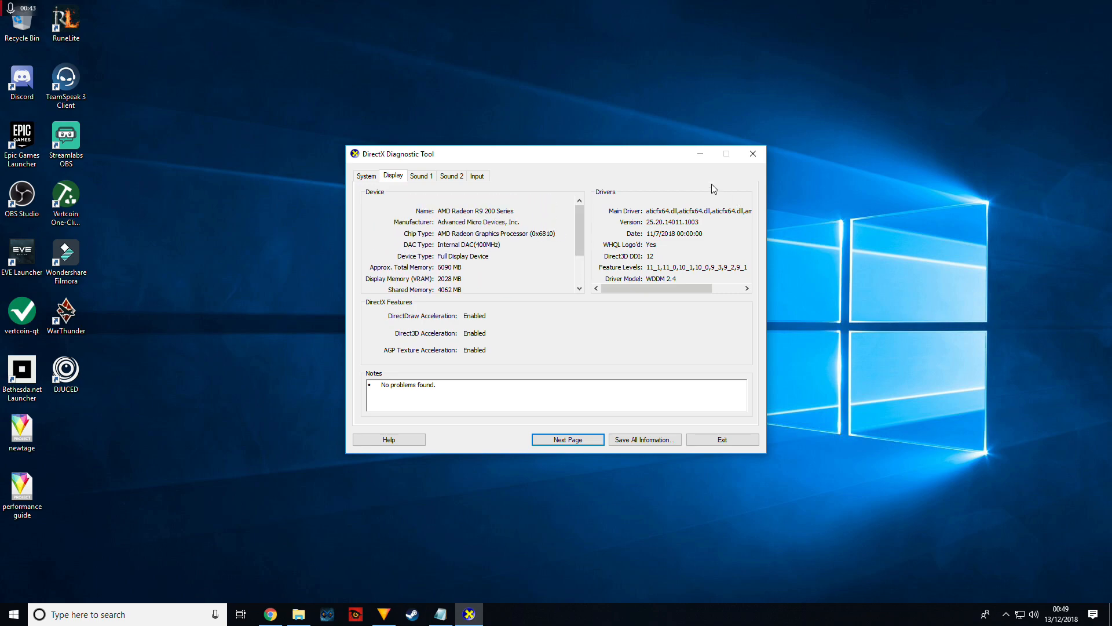
left_click(721, 439)
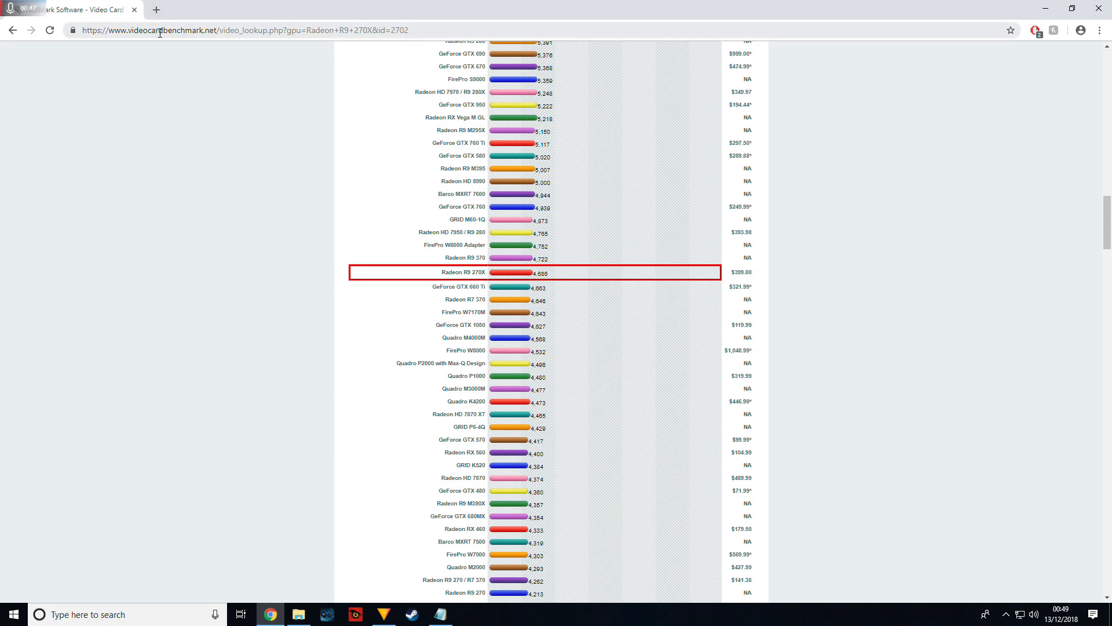
mouse_move(399, 243)
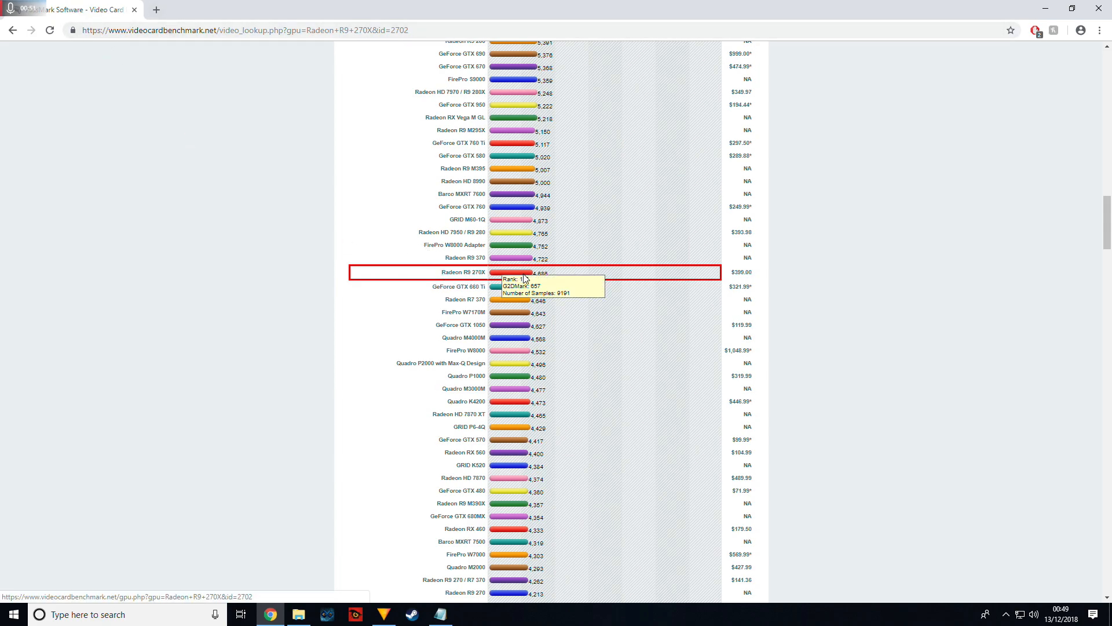
Step: Check the Radeon R9 270X's chart details (rank 115, score 4,685), then browse faster cards above it
double_click(538, 271)
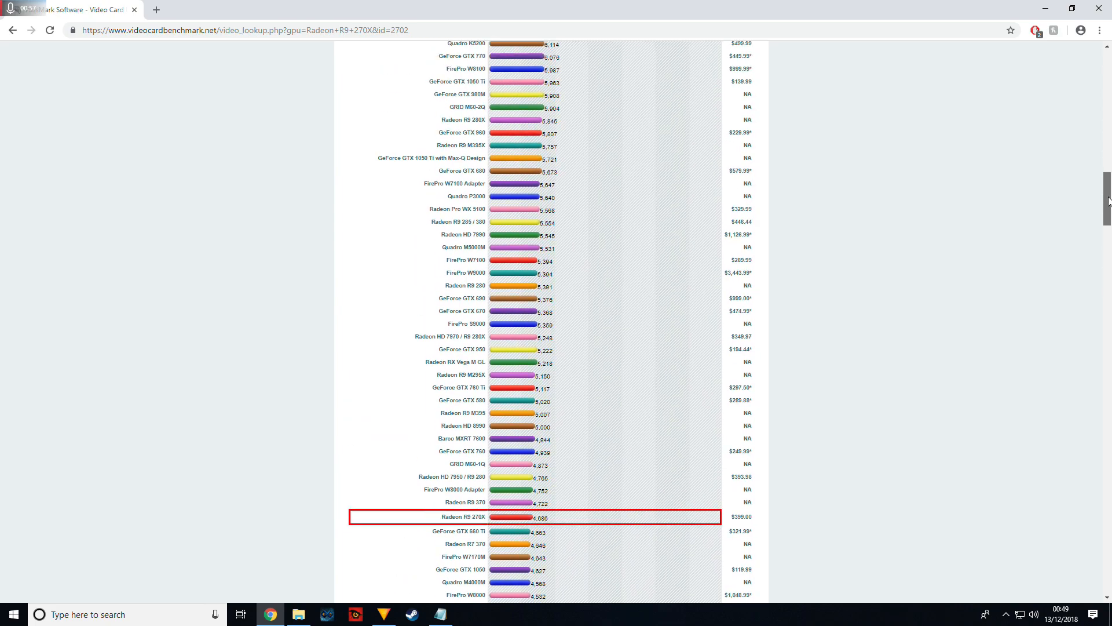
scroll("down", 3)
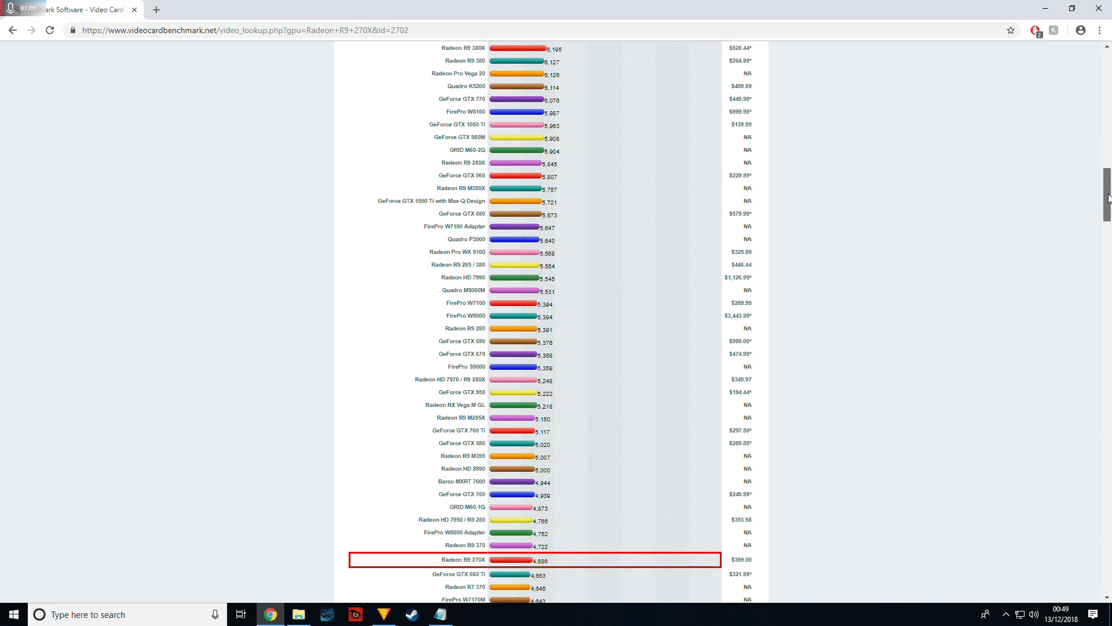
scroll("down", 3)
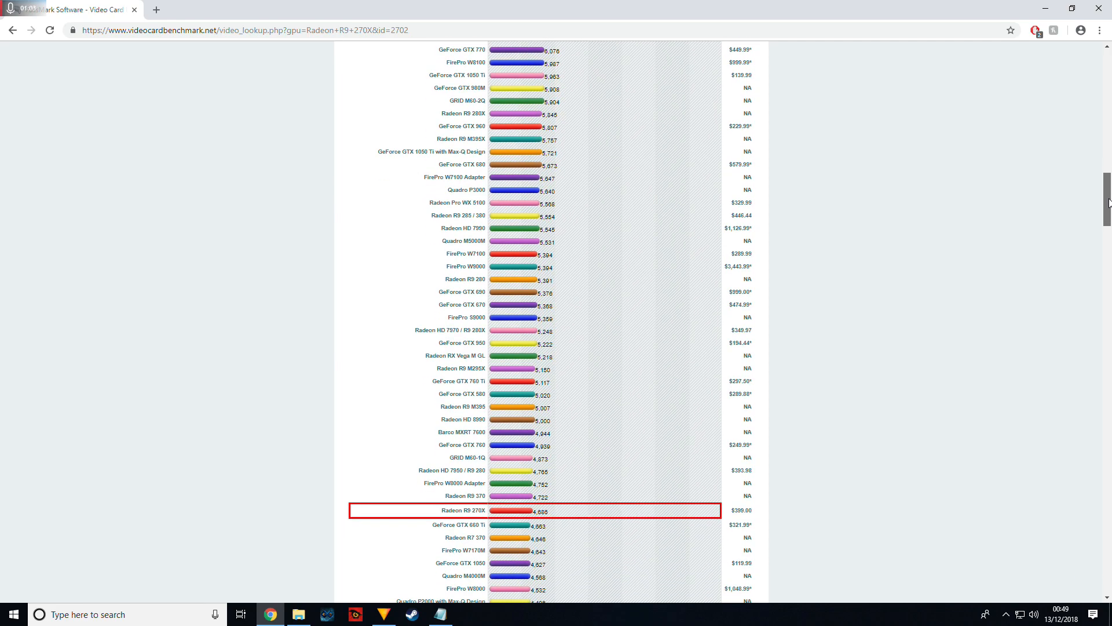
scroll("down", 3)
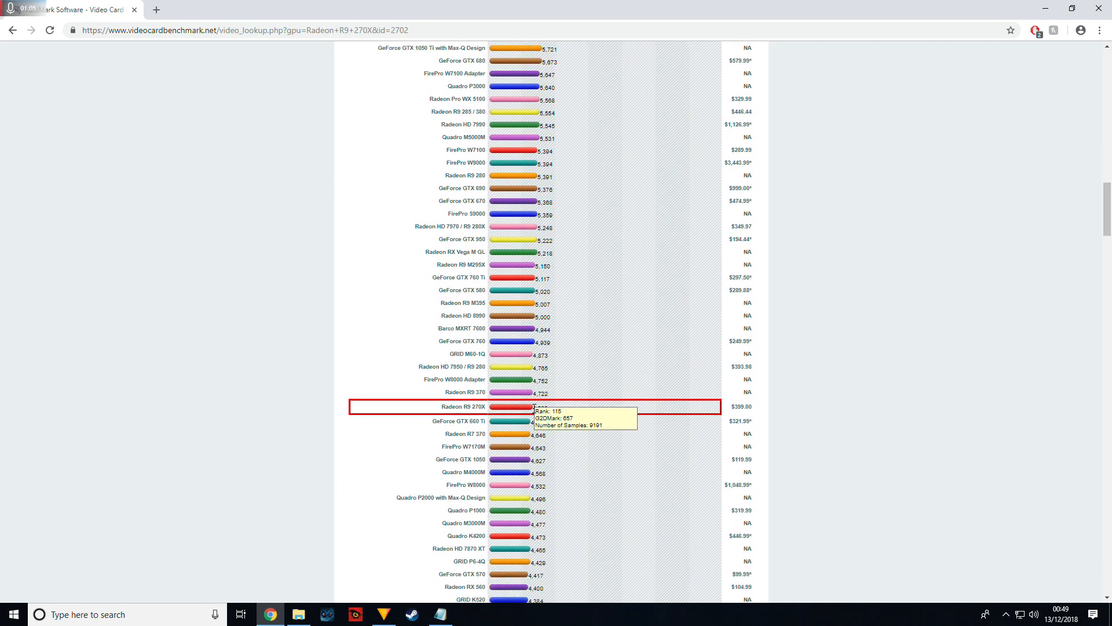
mouse_move(483, 407)
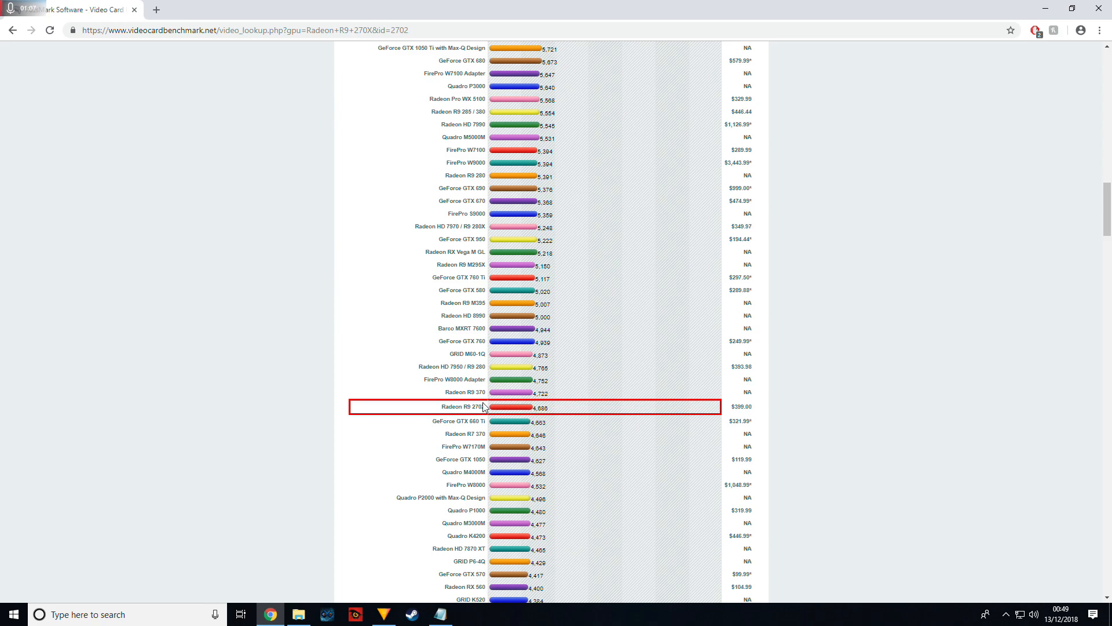
scroll("up", 3)
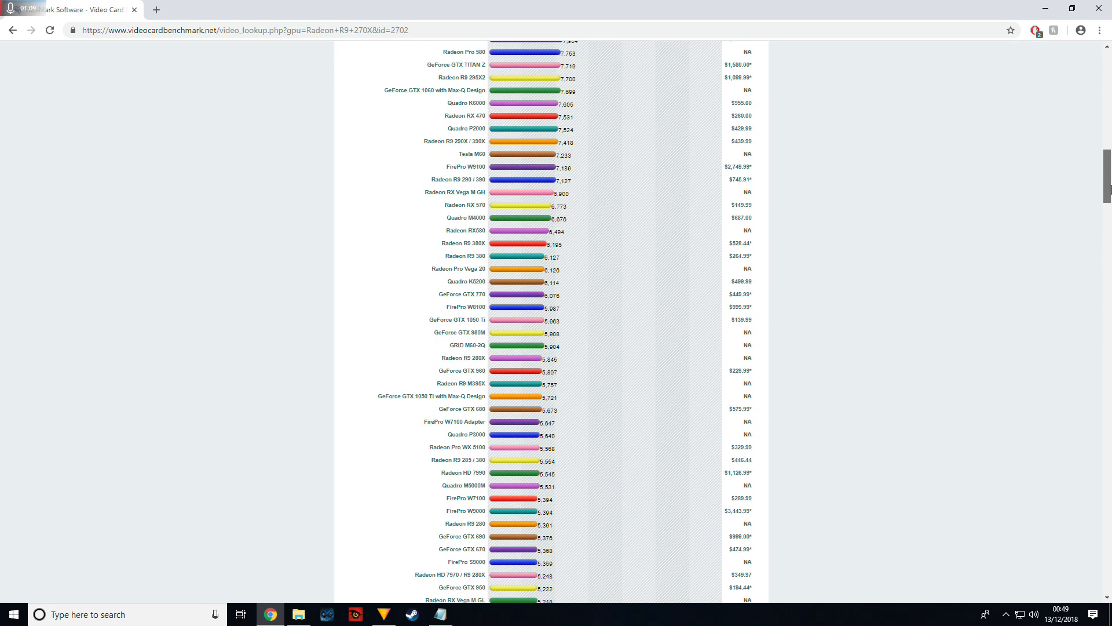
scroll("down", 3)
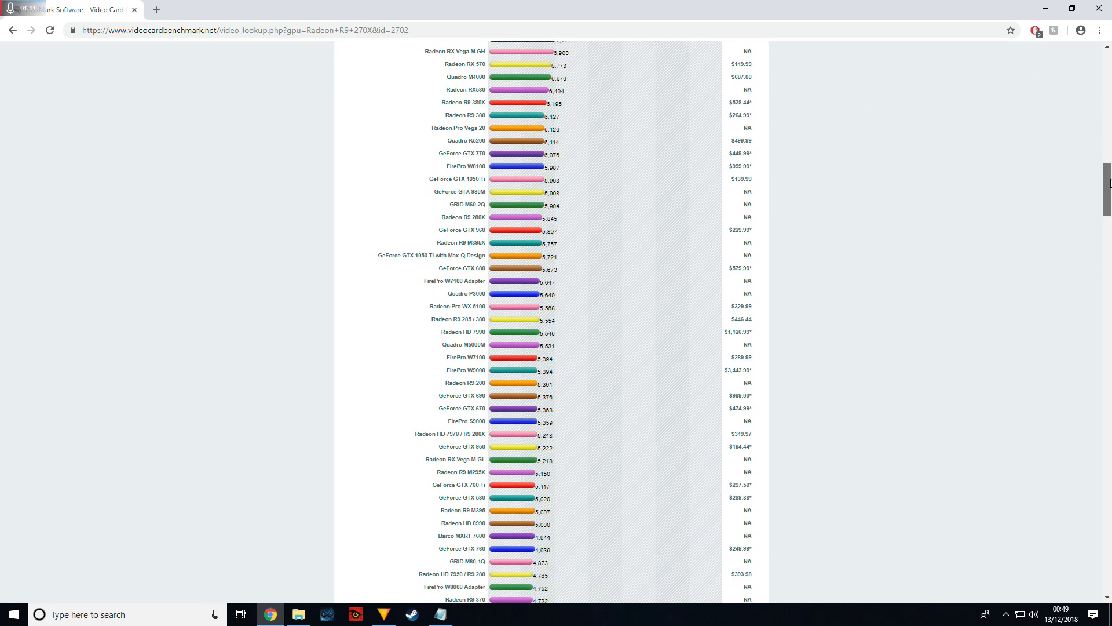
scroll("up", 3)
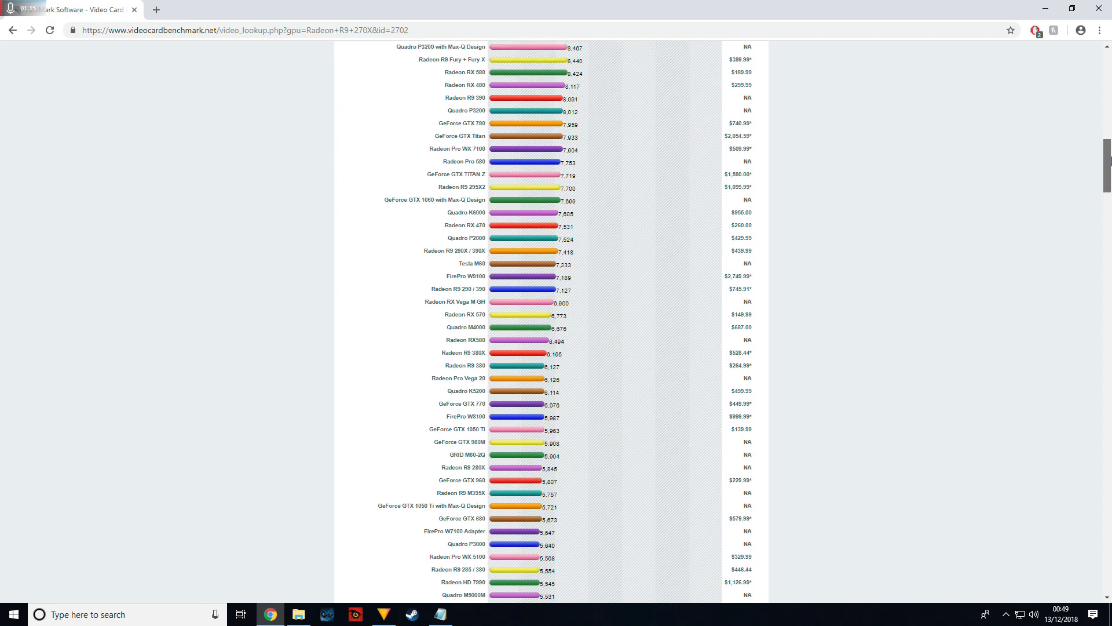
scroll("up", 3)
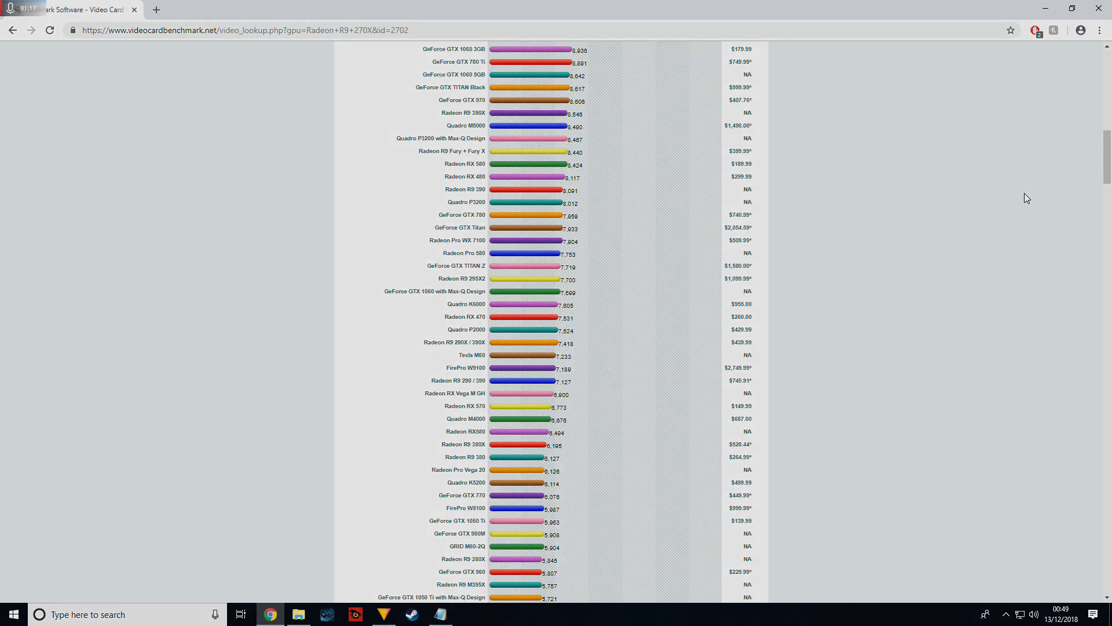